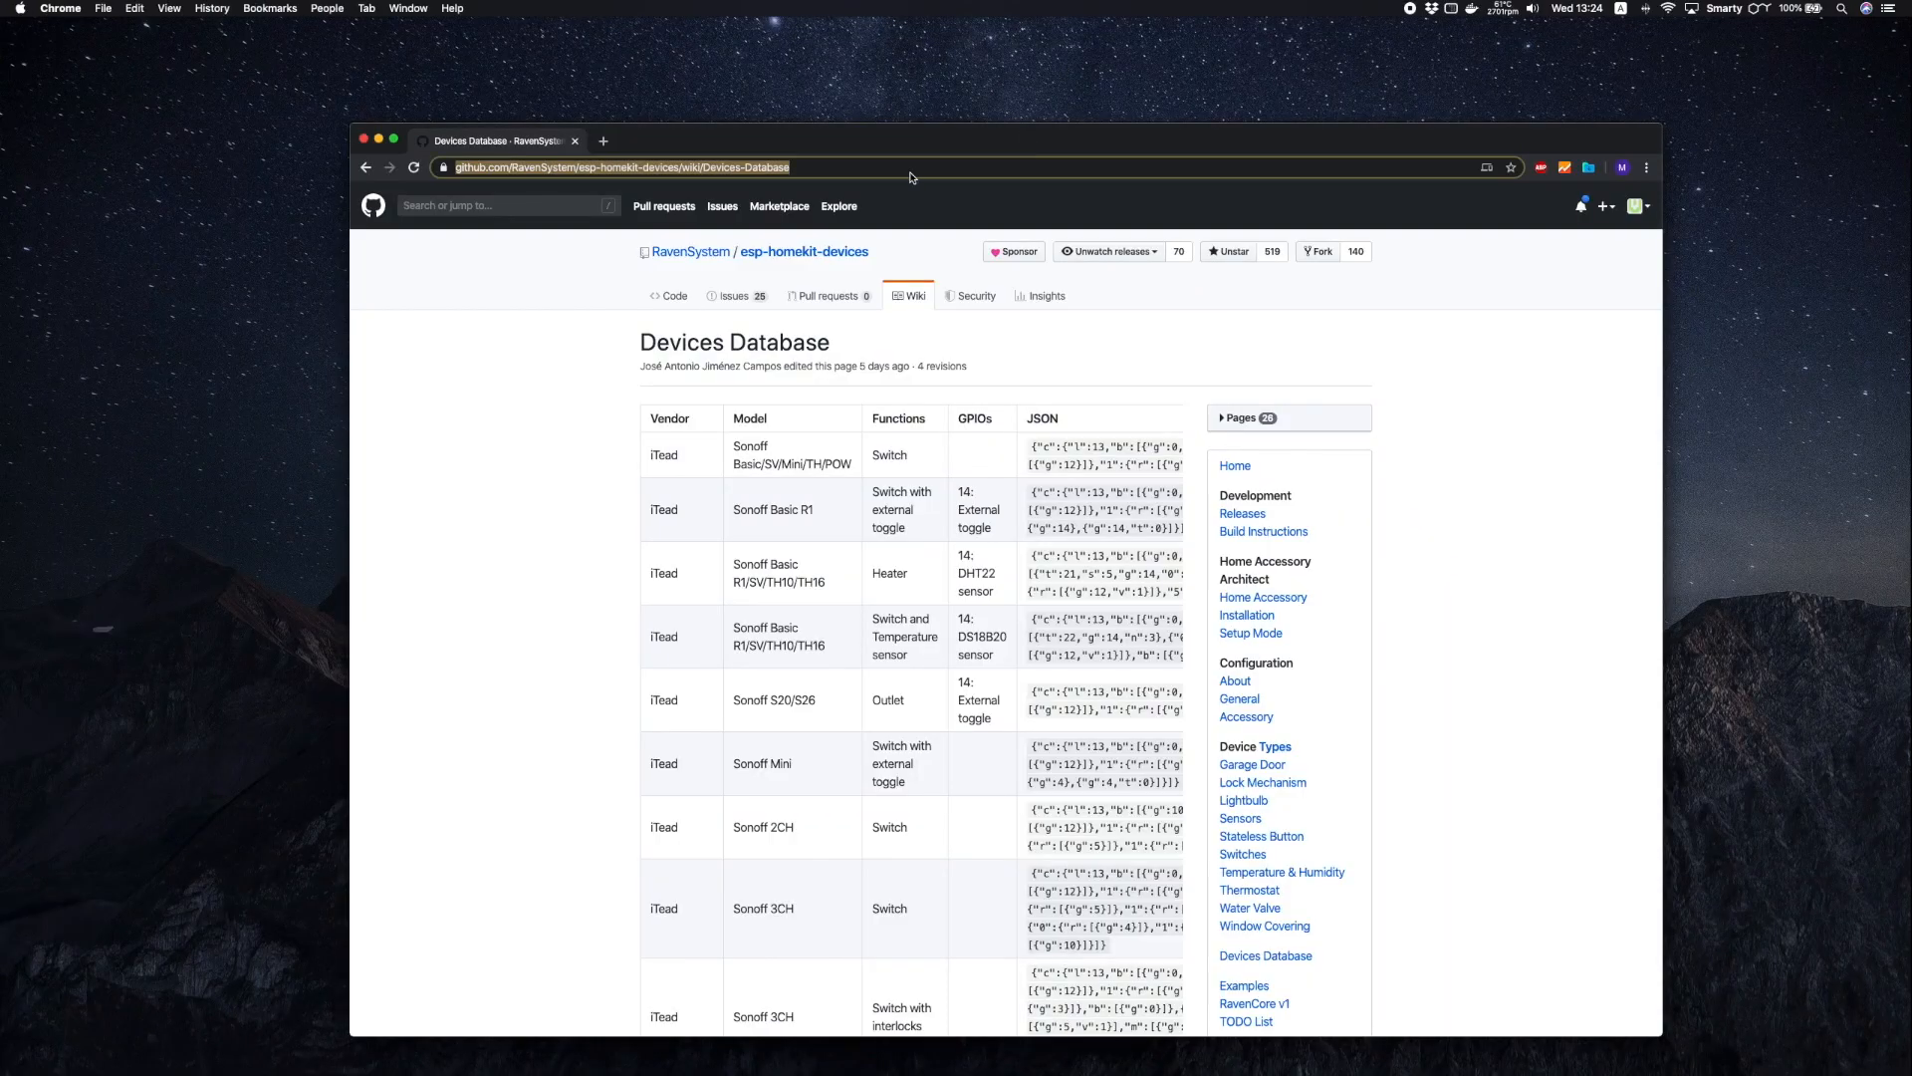
Step: Scroll the Devices Database wiki to the Color lightbulb JSON for 12: Blue, 13: Green, 15: Red
scroll("down", 3)
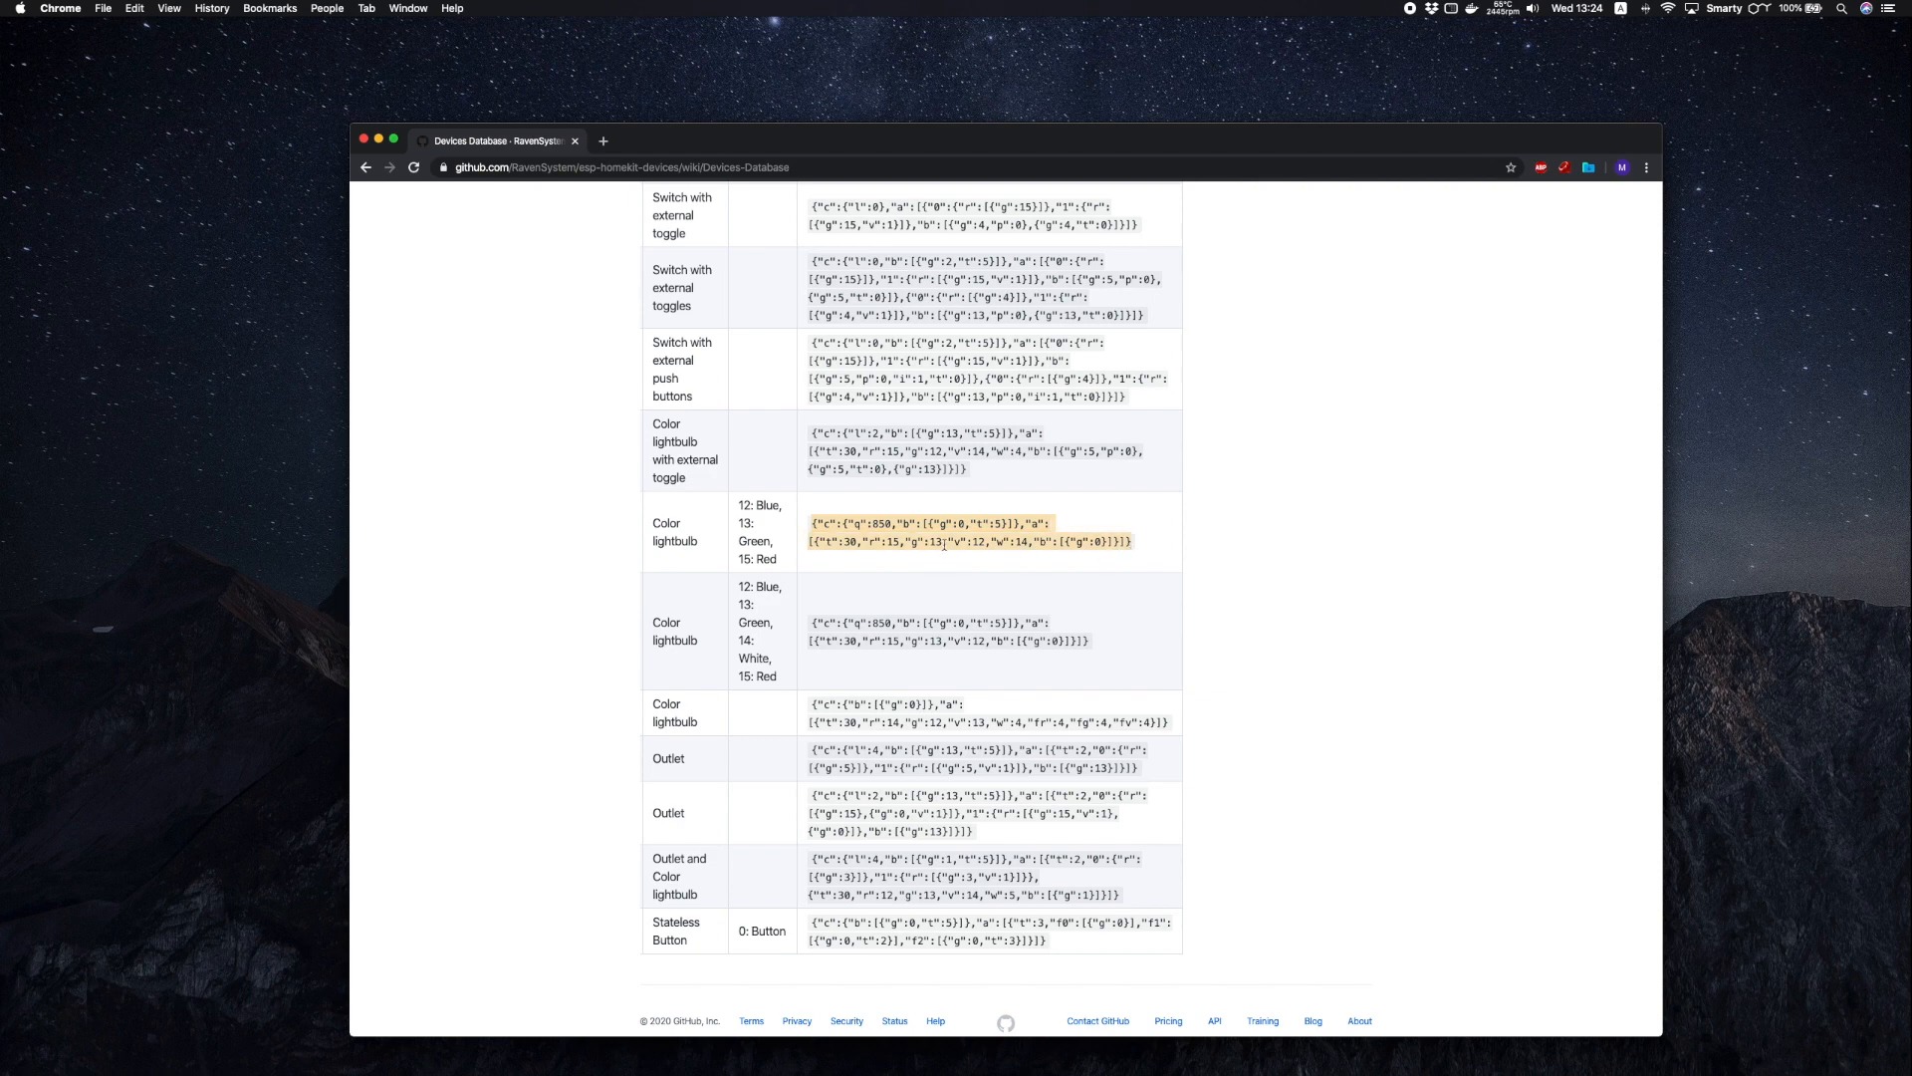
mouse_move(1646, 8)
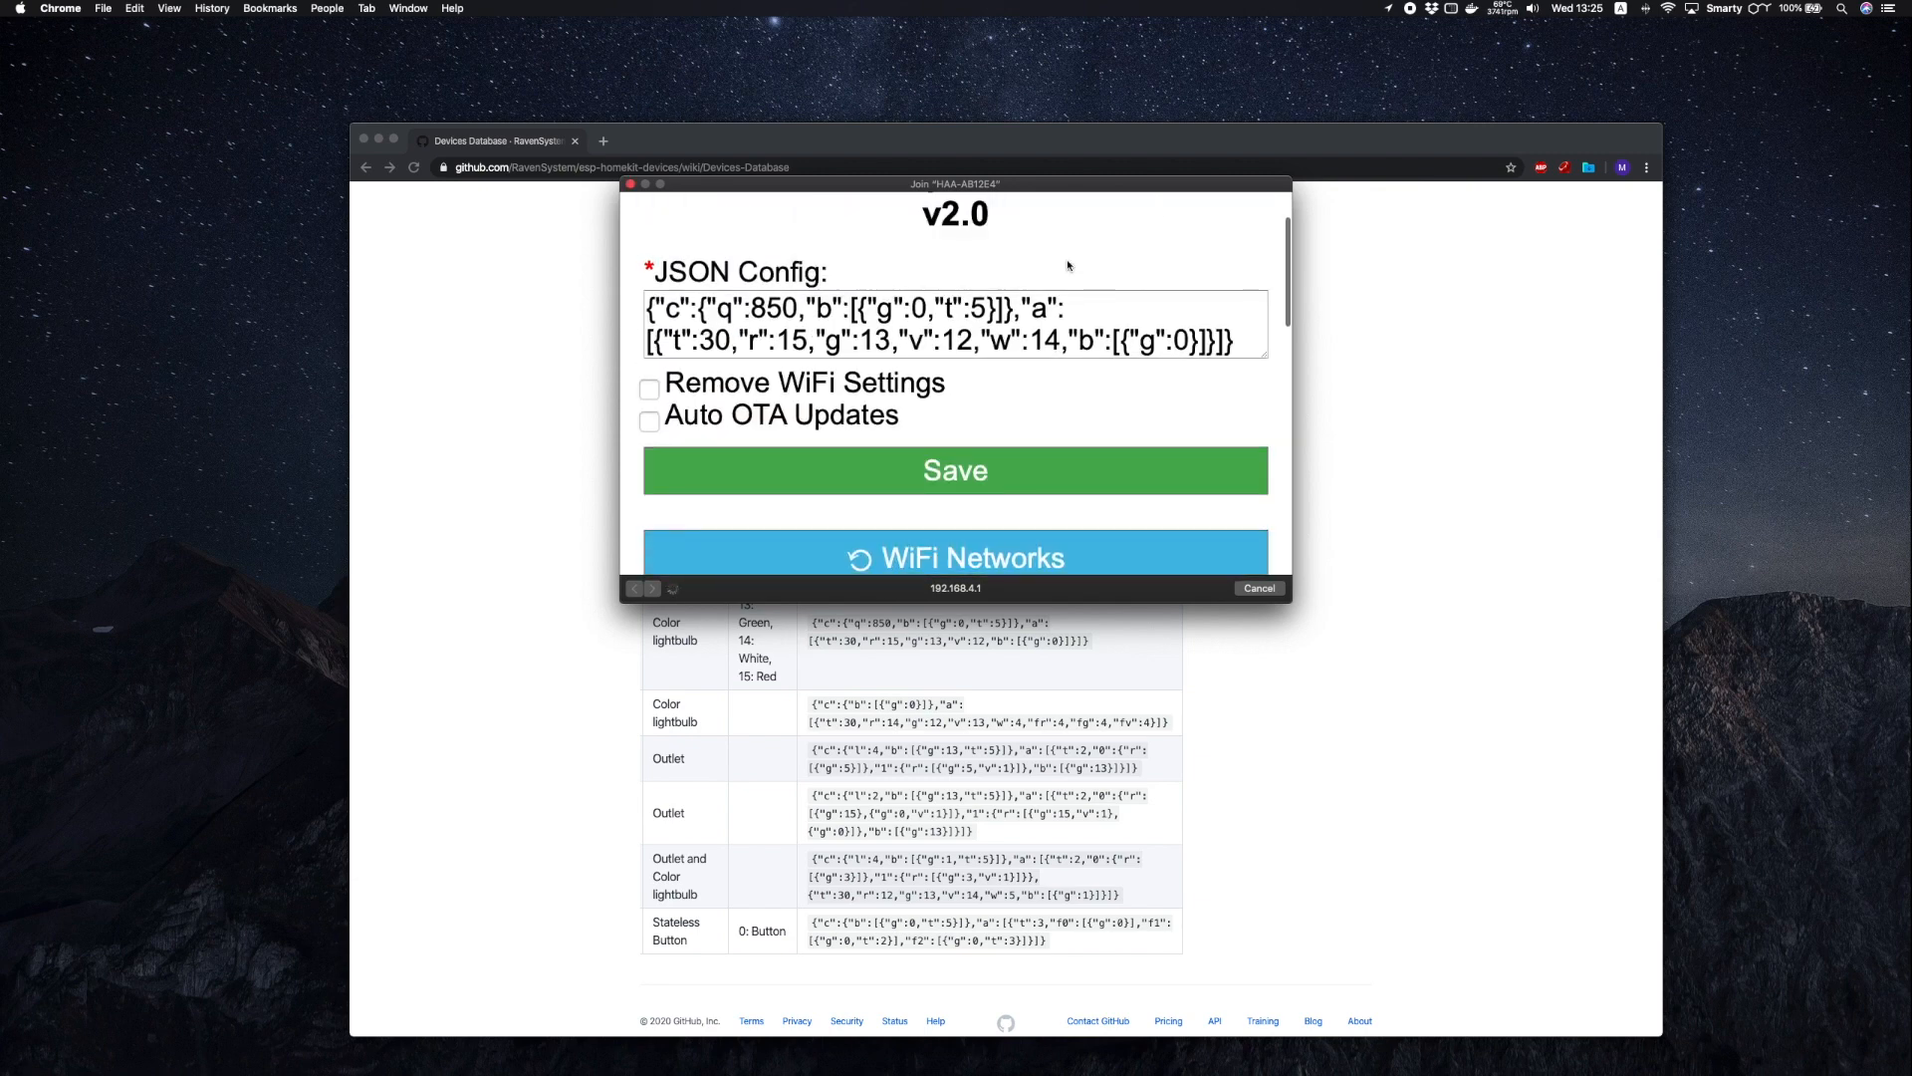
mouse_move(1061, 528)
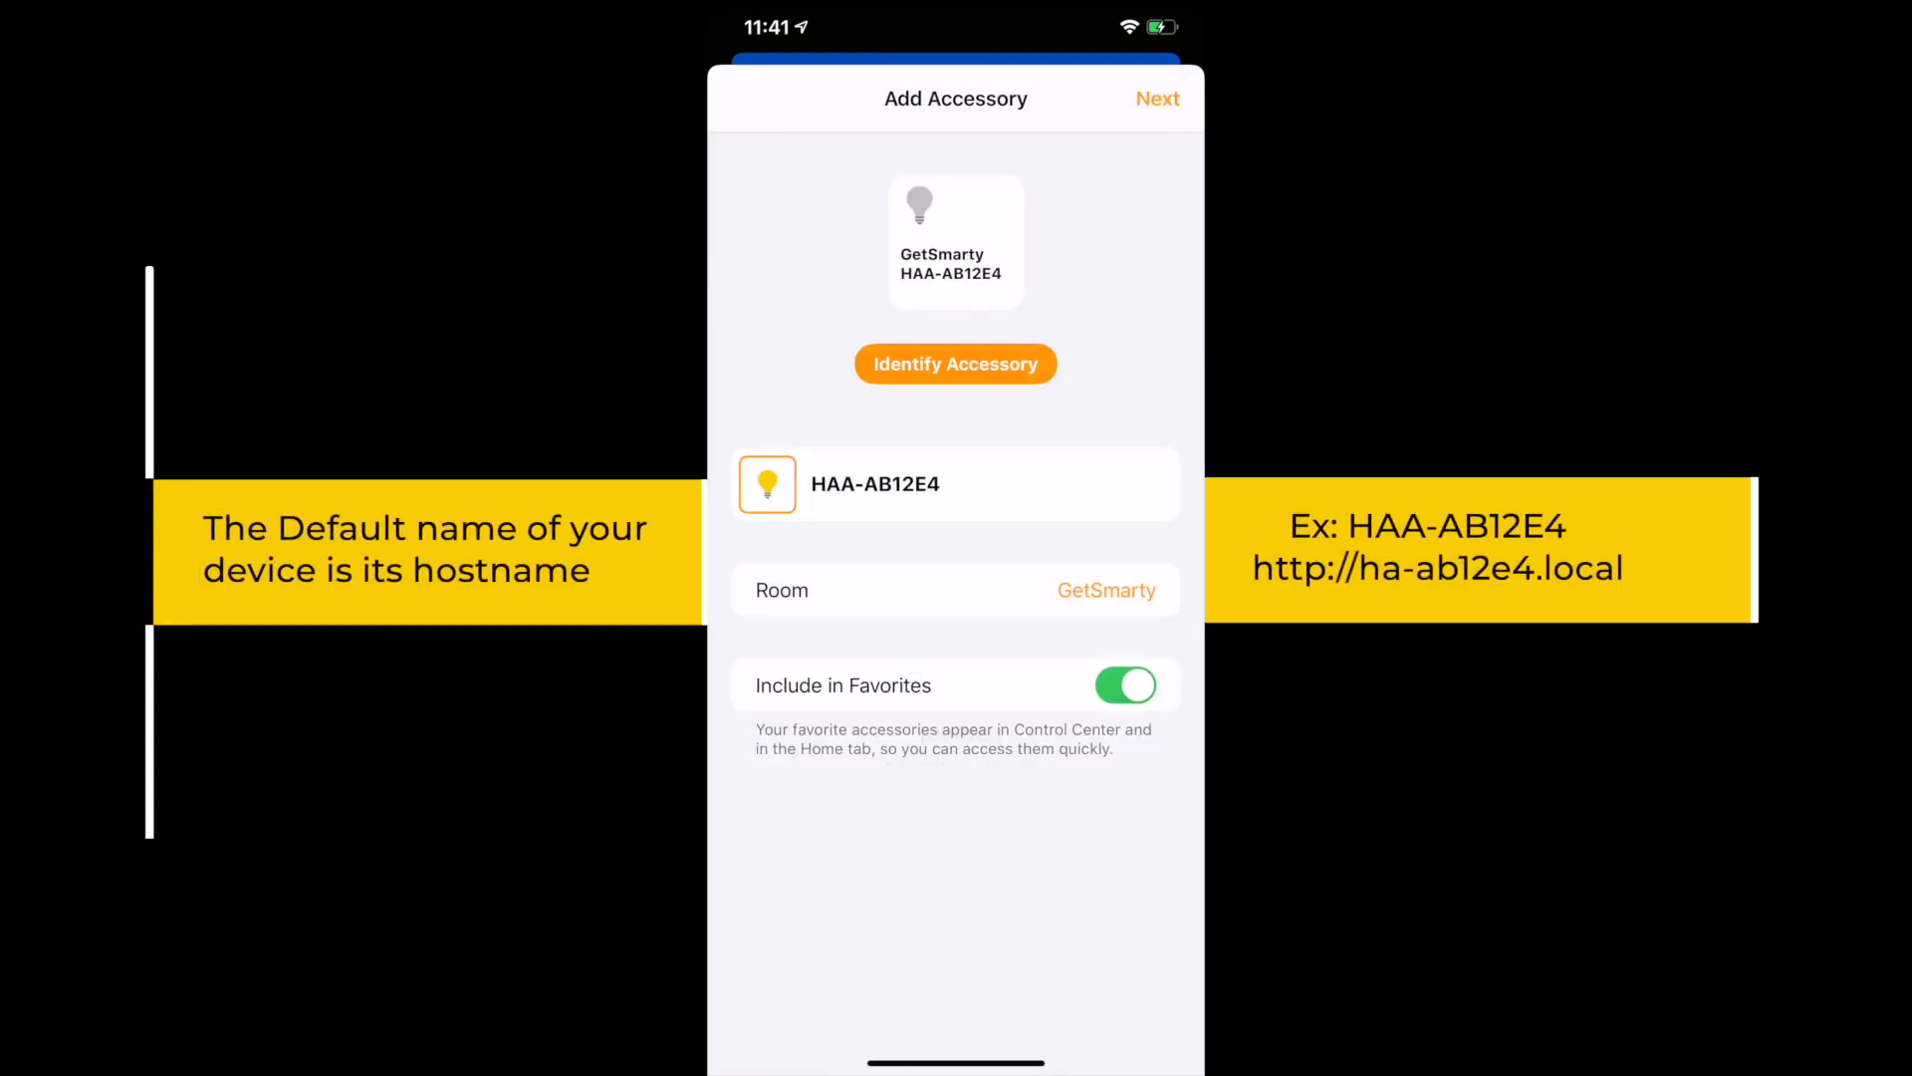
Step: Finish adding HAA-AB12E4 to the GetSmarty room and bring up its light controls
left_click(1158, 99)
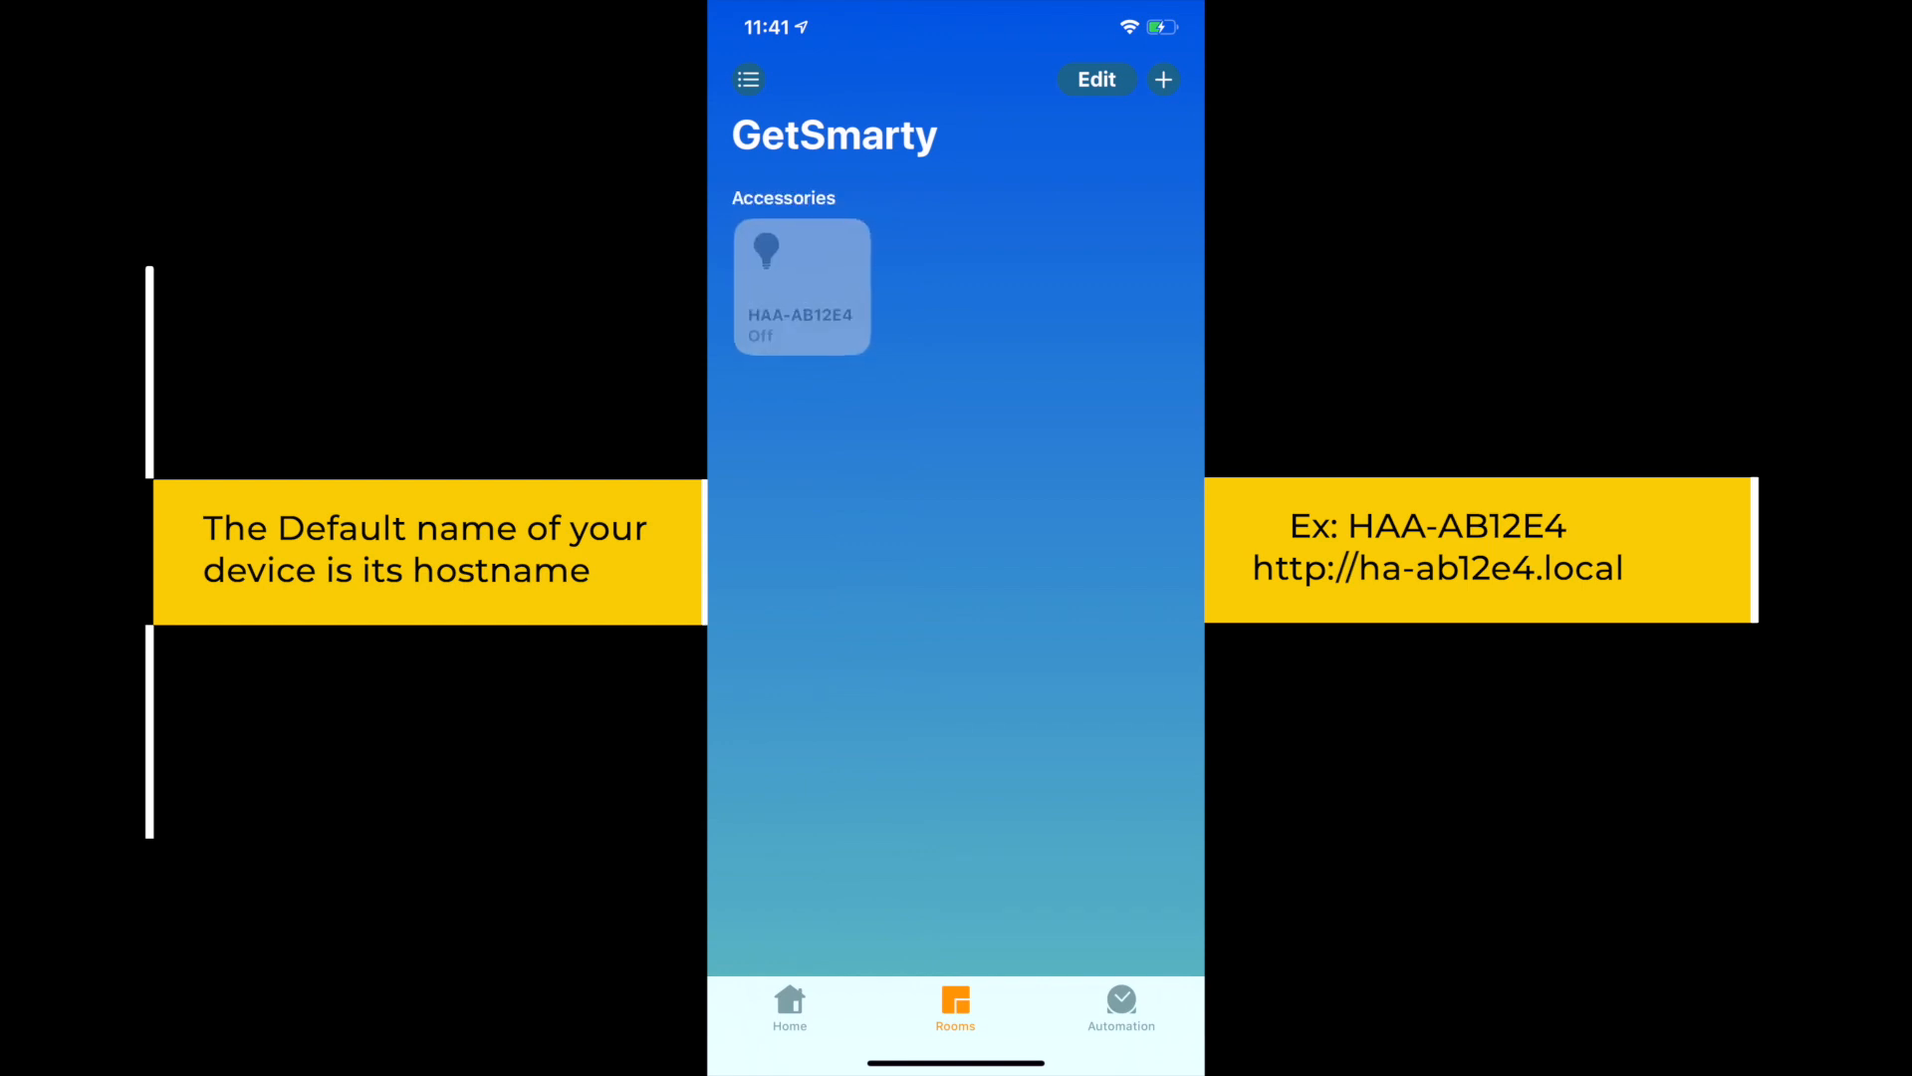
left_click(801, 285)
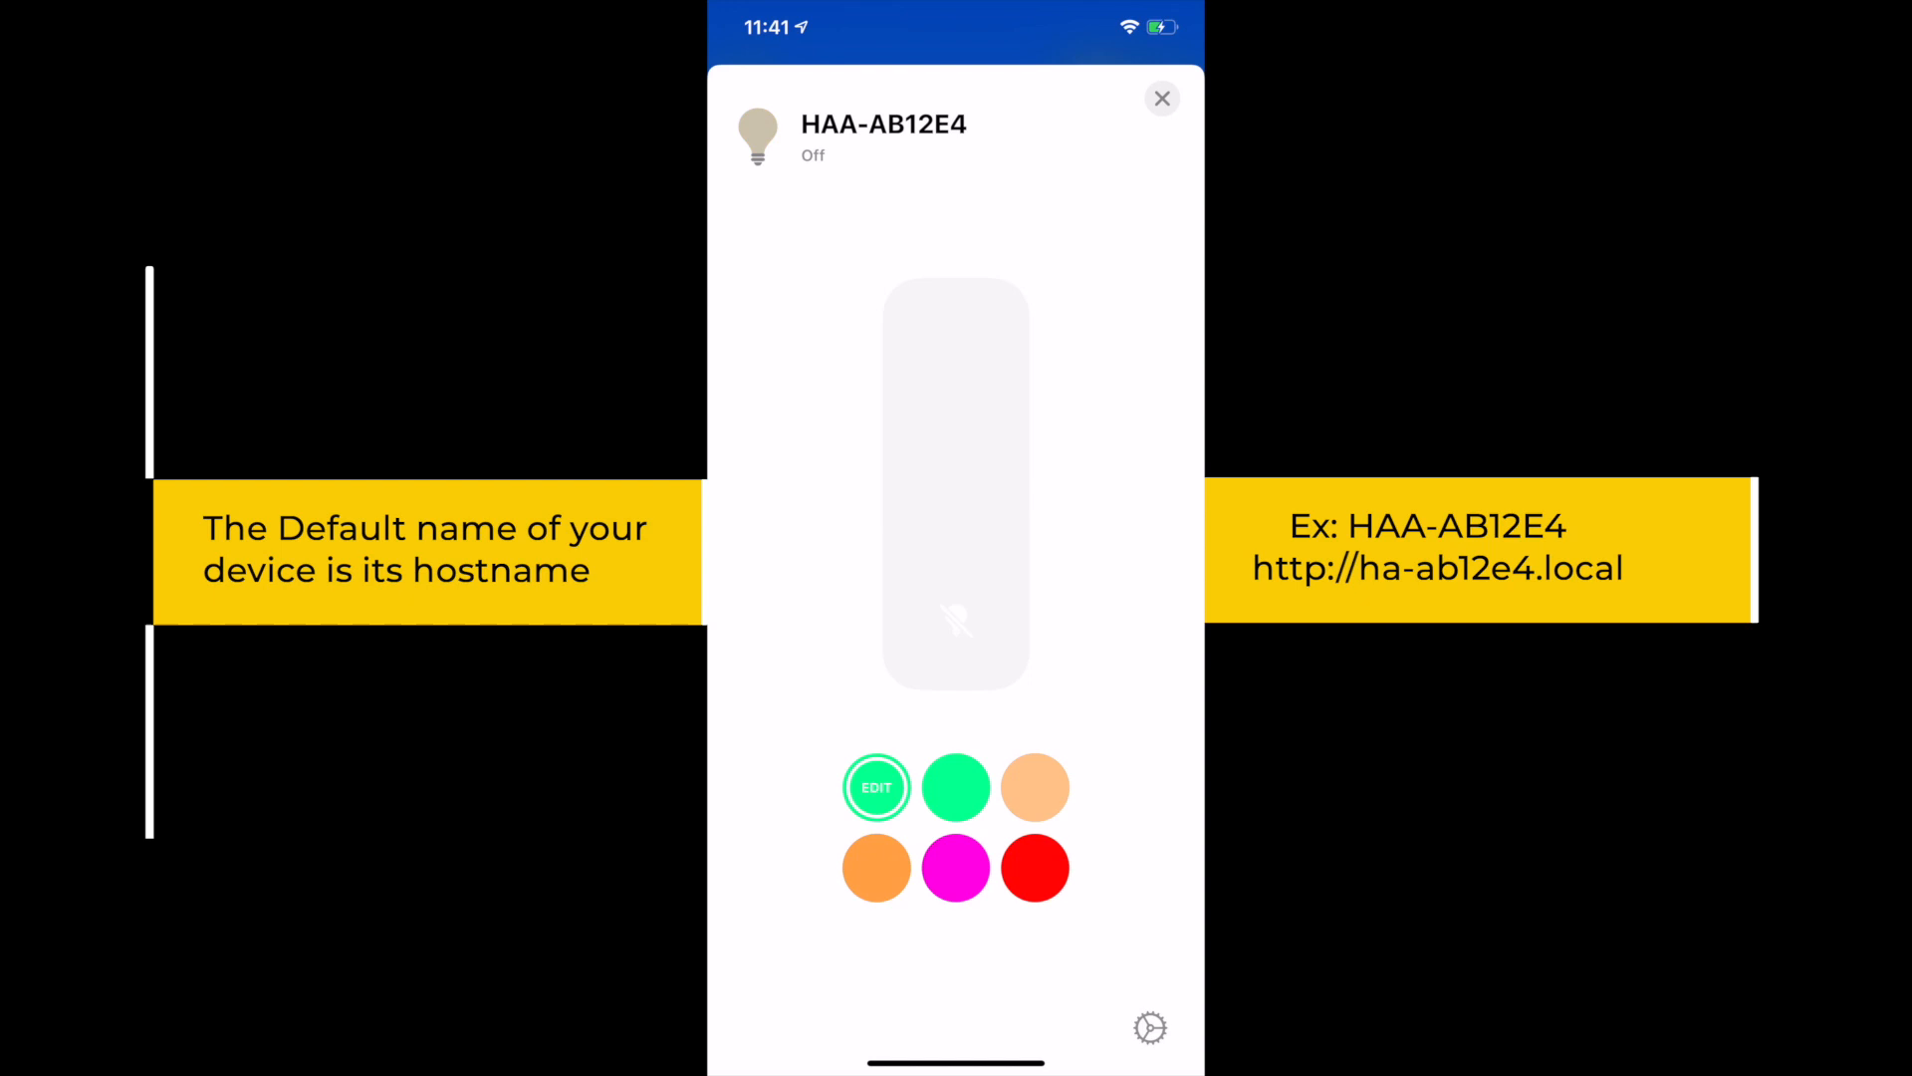
left_click(1162, 99)
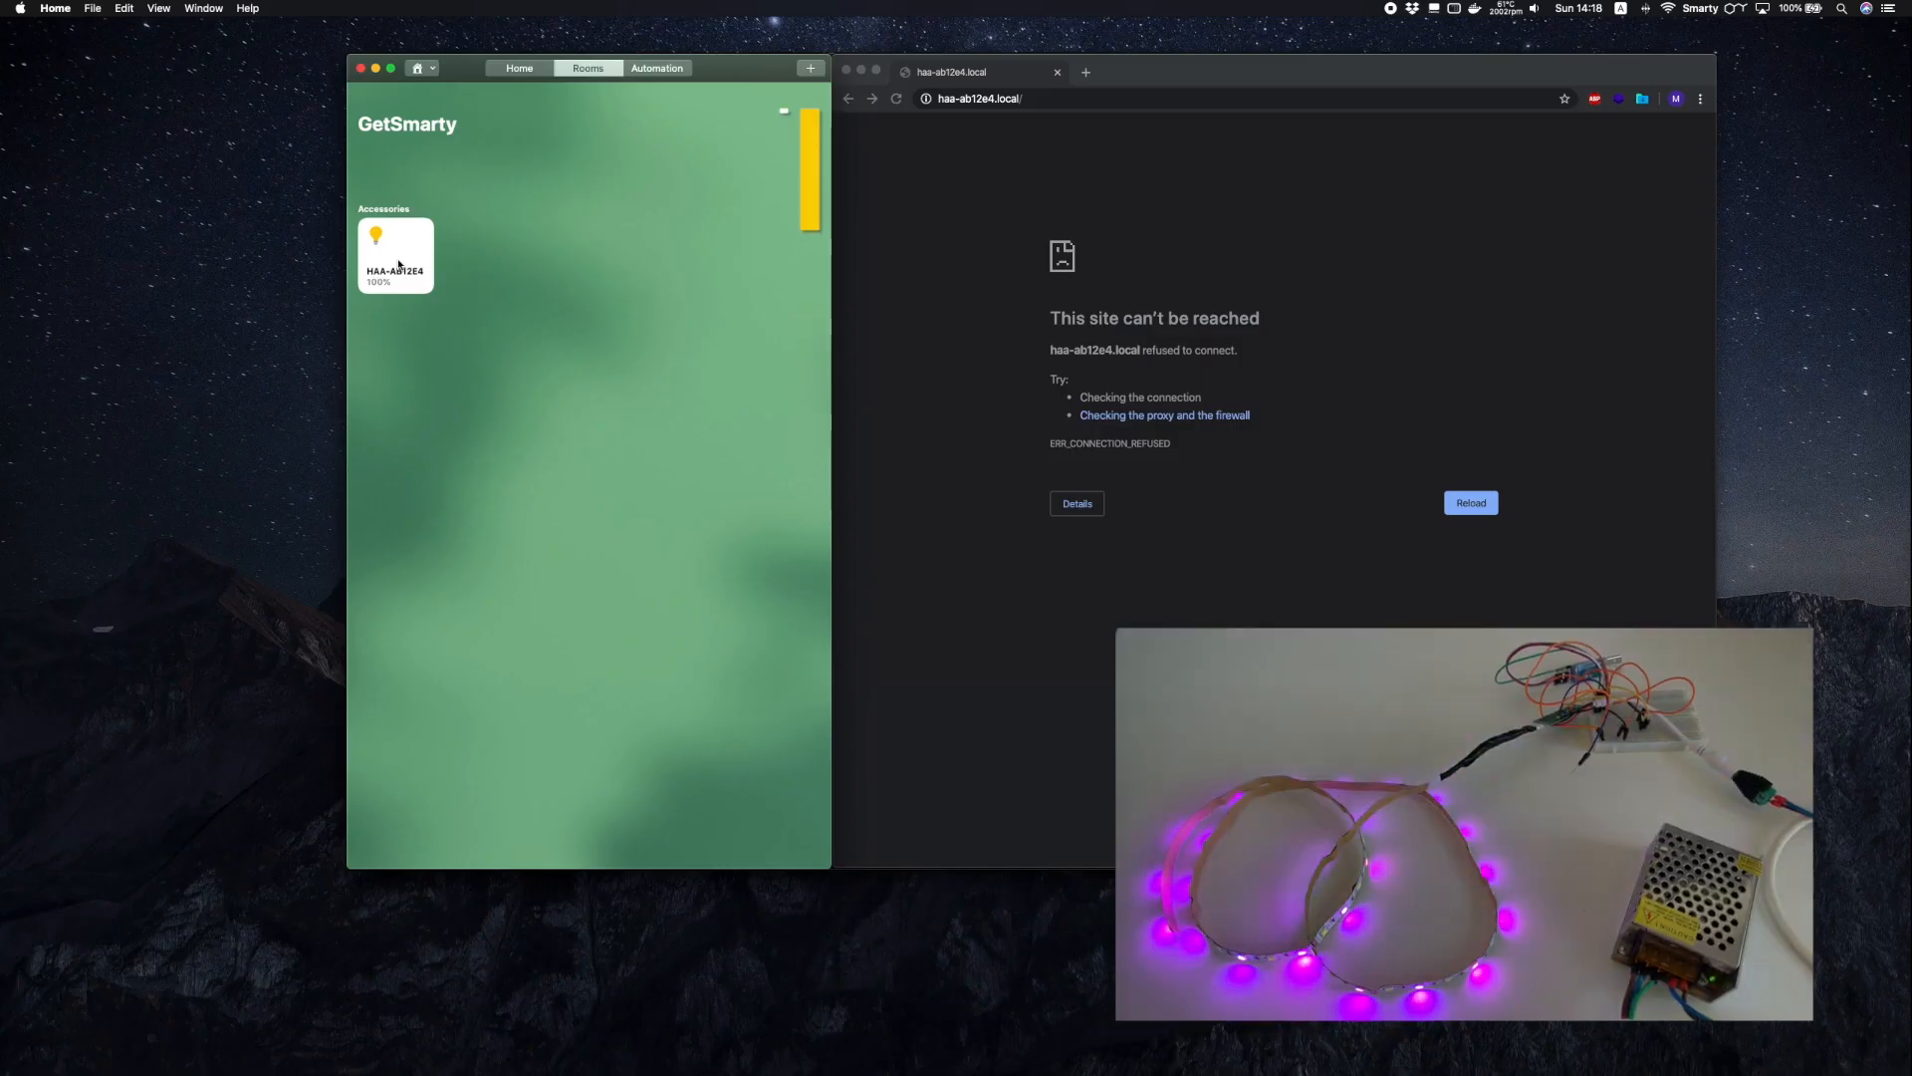
Step: Turn HAA-AB12E4 red and change its blue colour preset to green
left_click(396, 255)
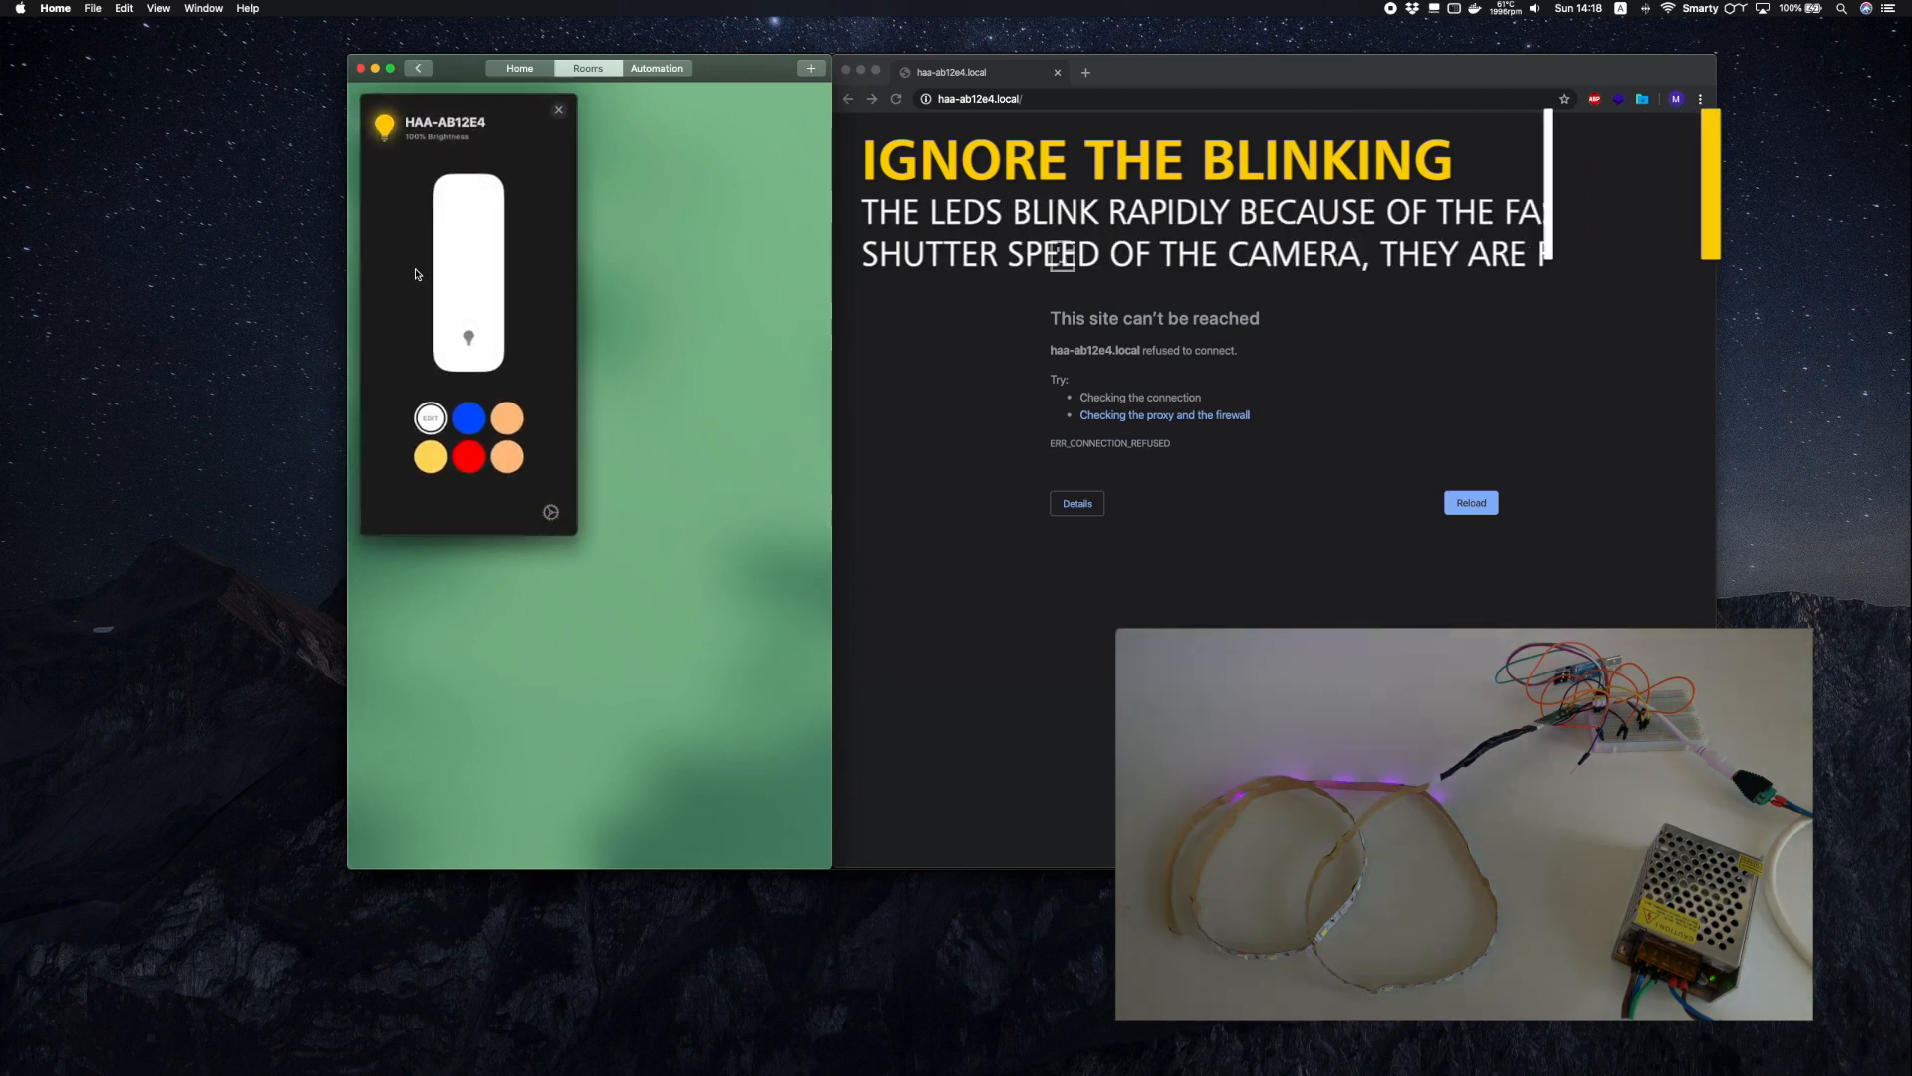
left_click(469, 457)
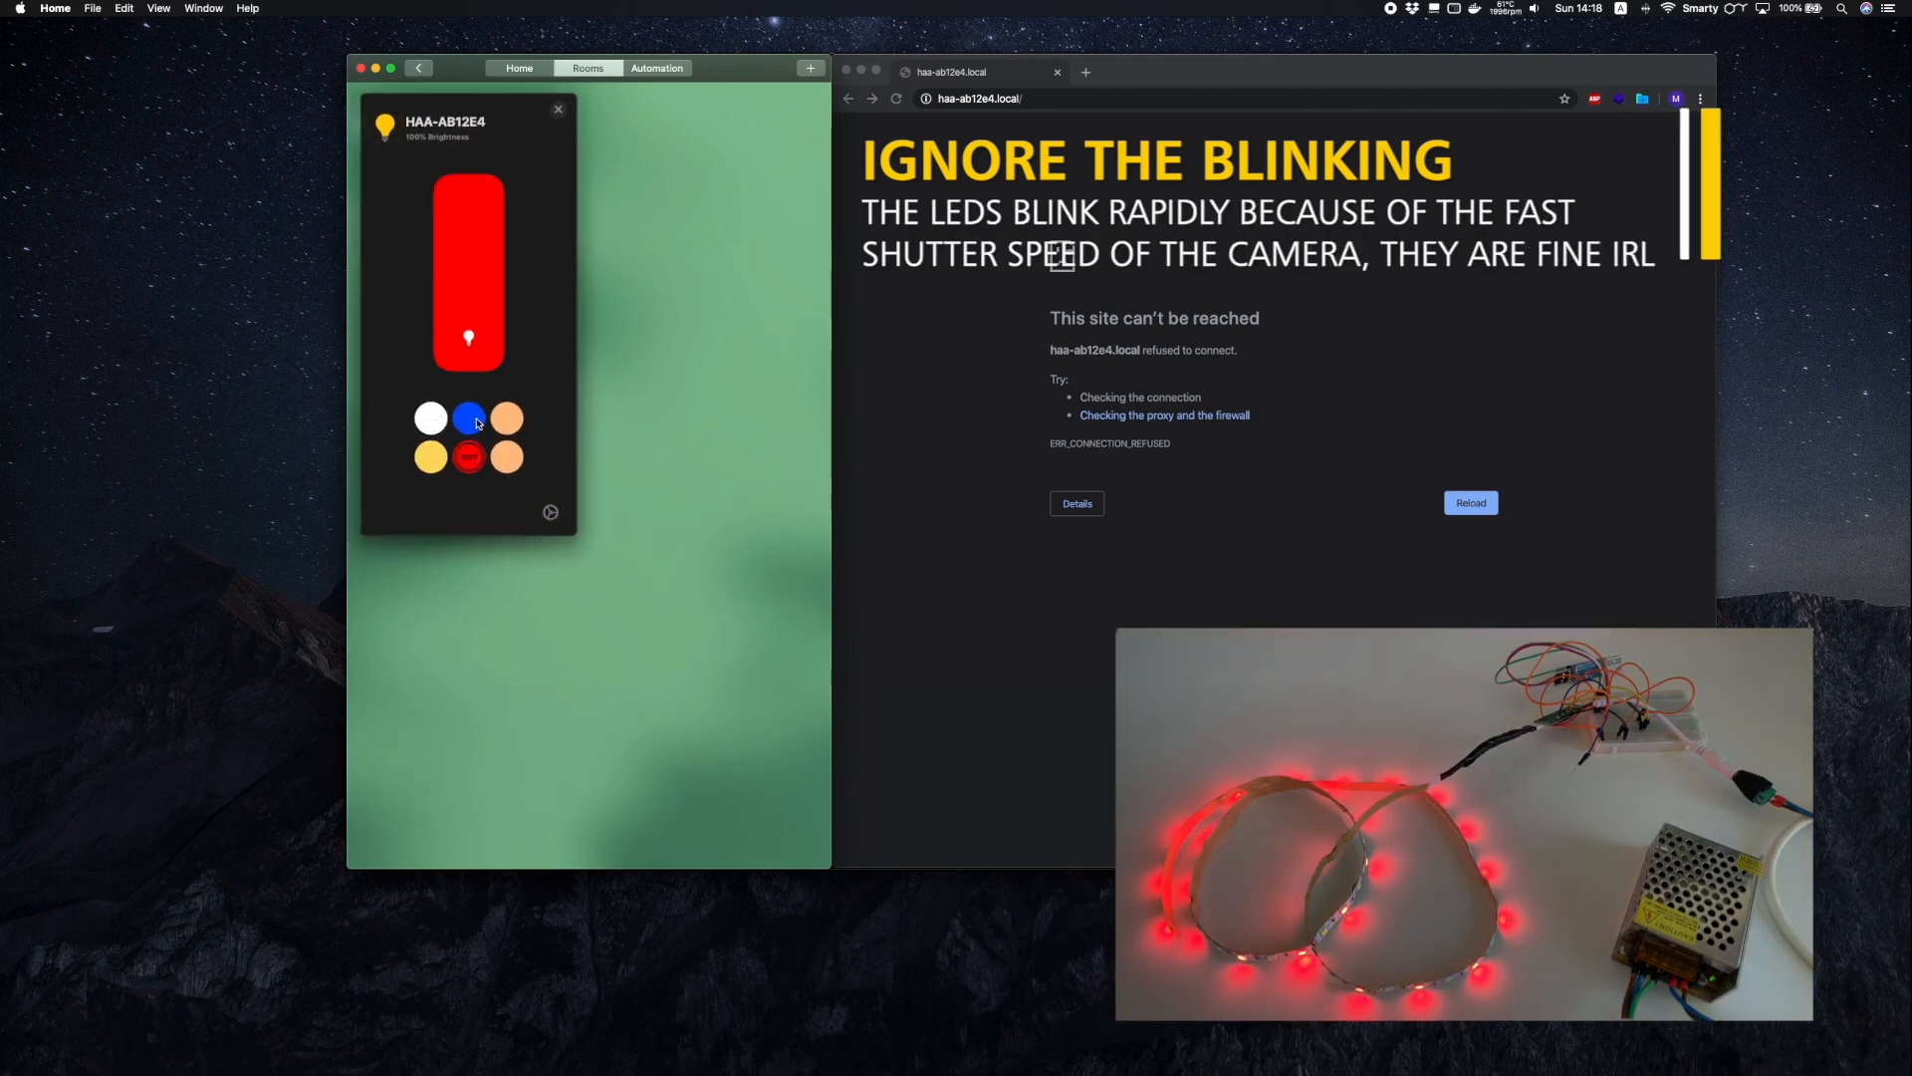
left_click(468, 417)
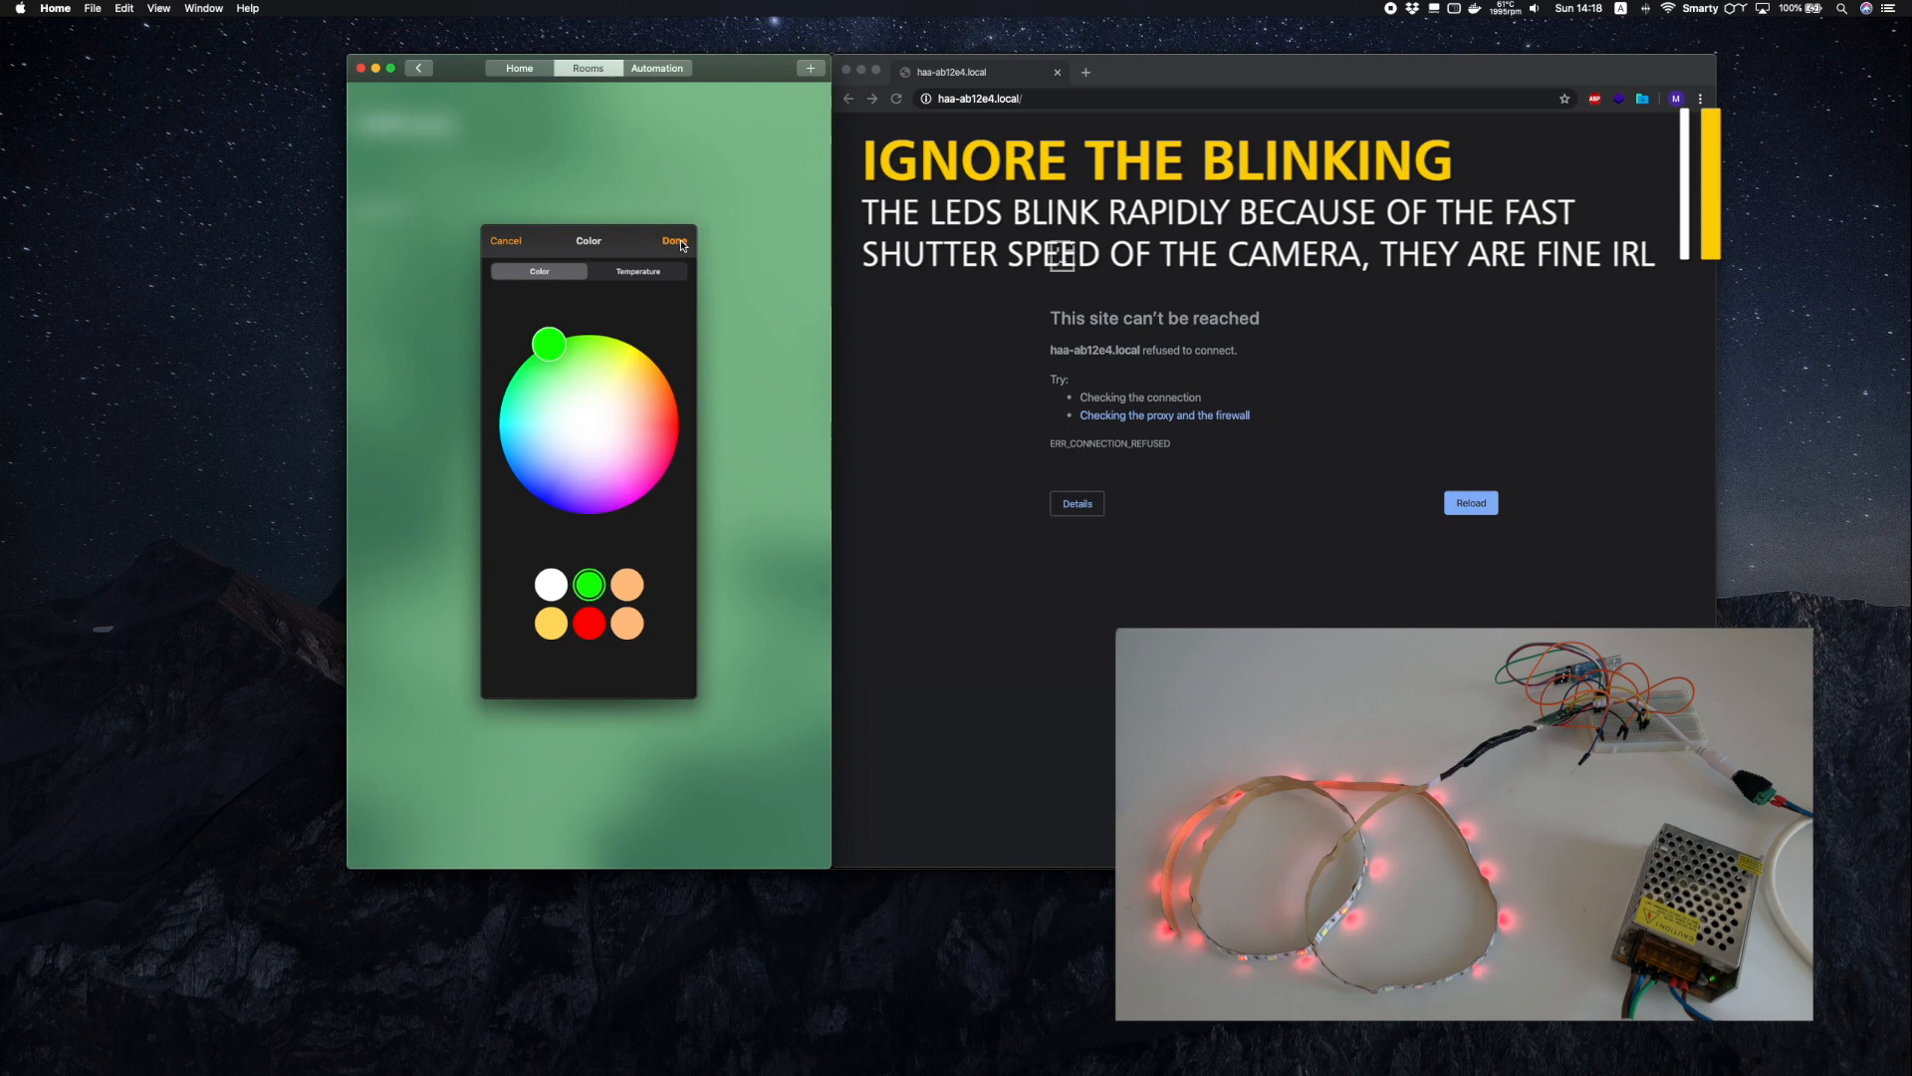
left_click(674, 240)
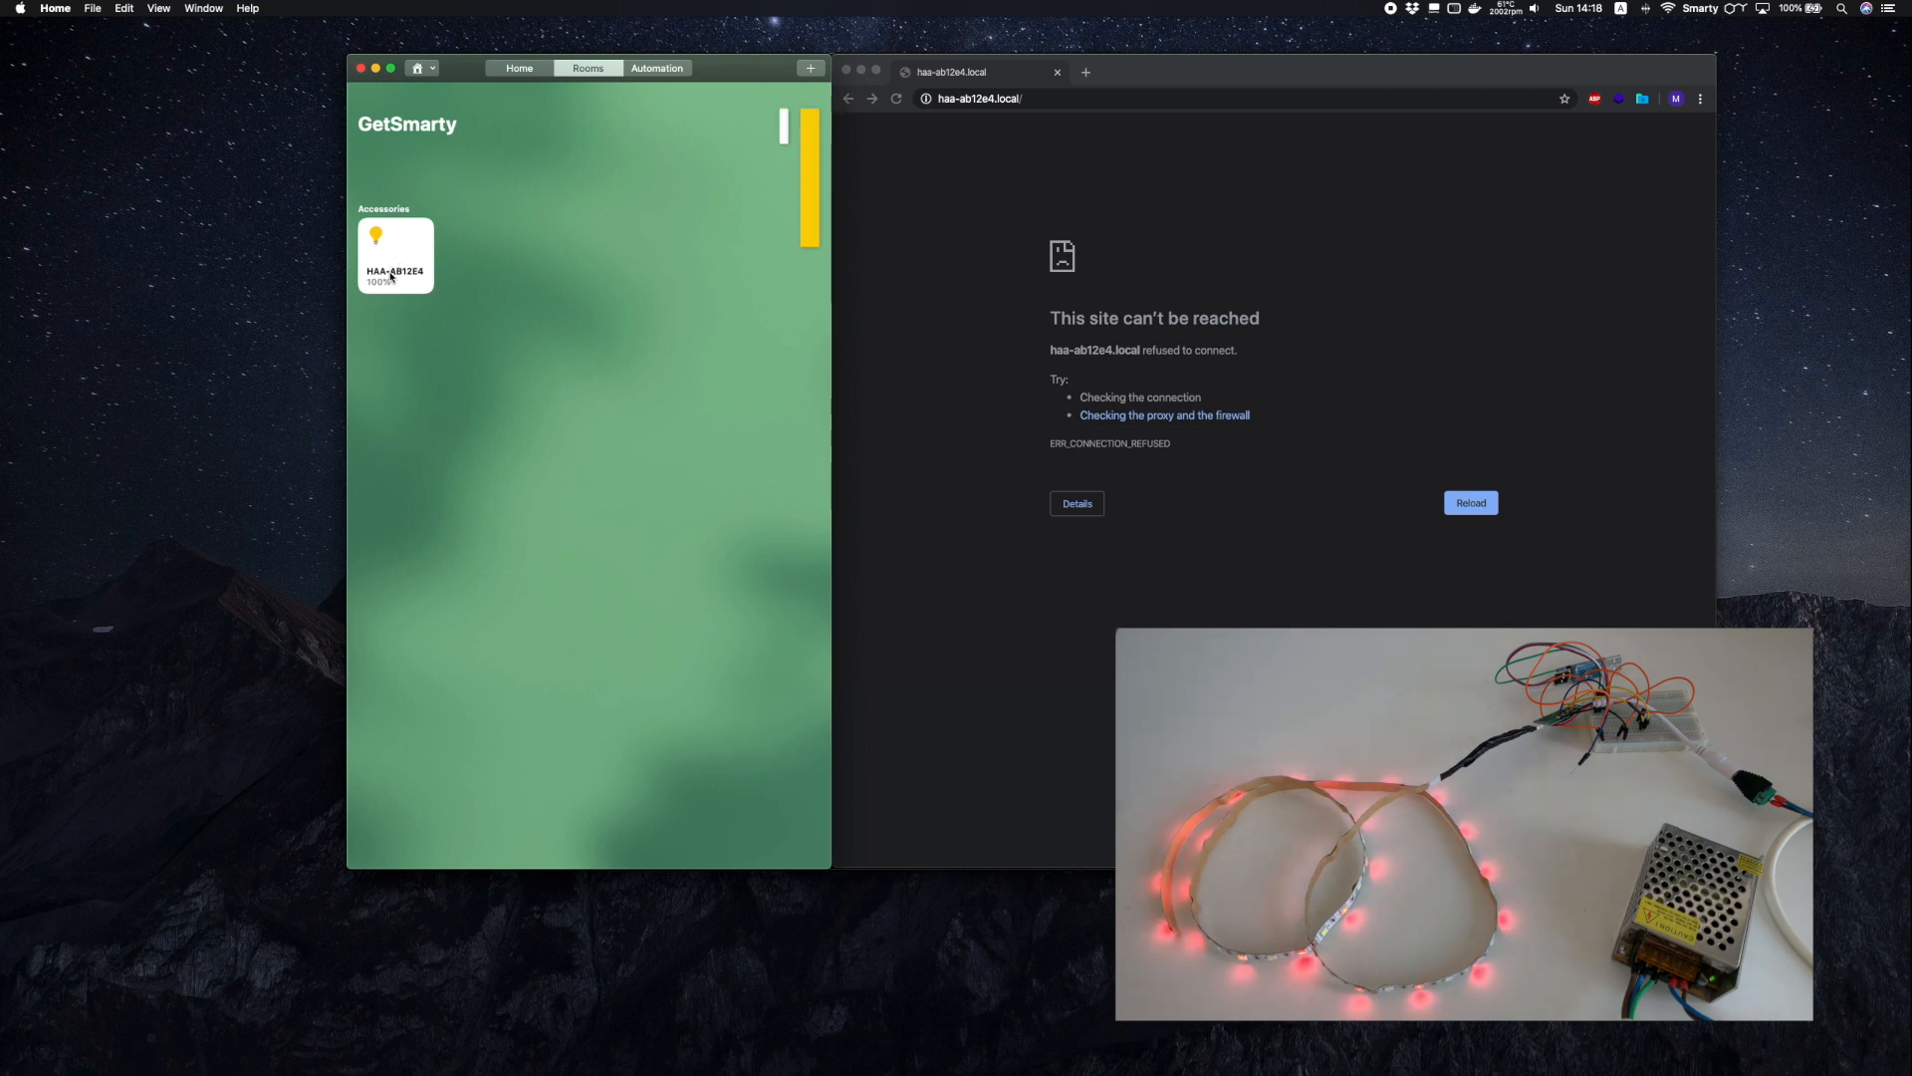
Step: Toggle the HAA-AB12E4 light strip on and off repeatedly, leaving it off
left_click(394, 255)
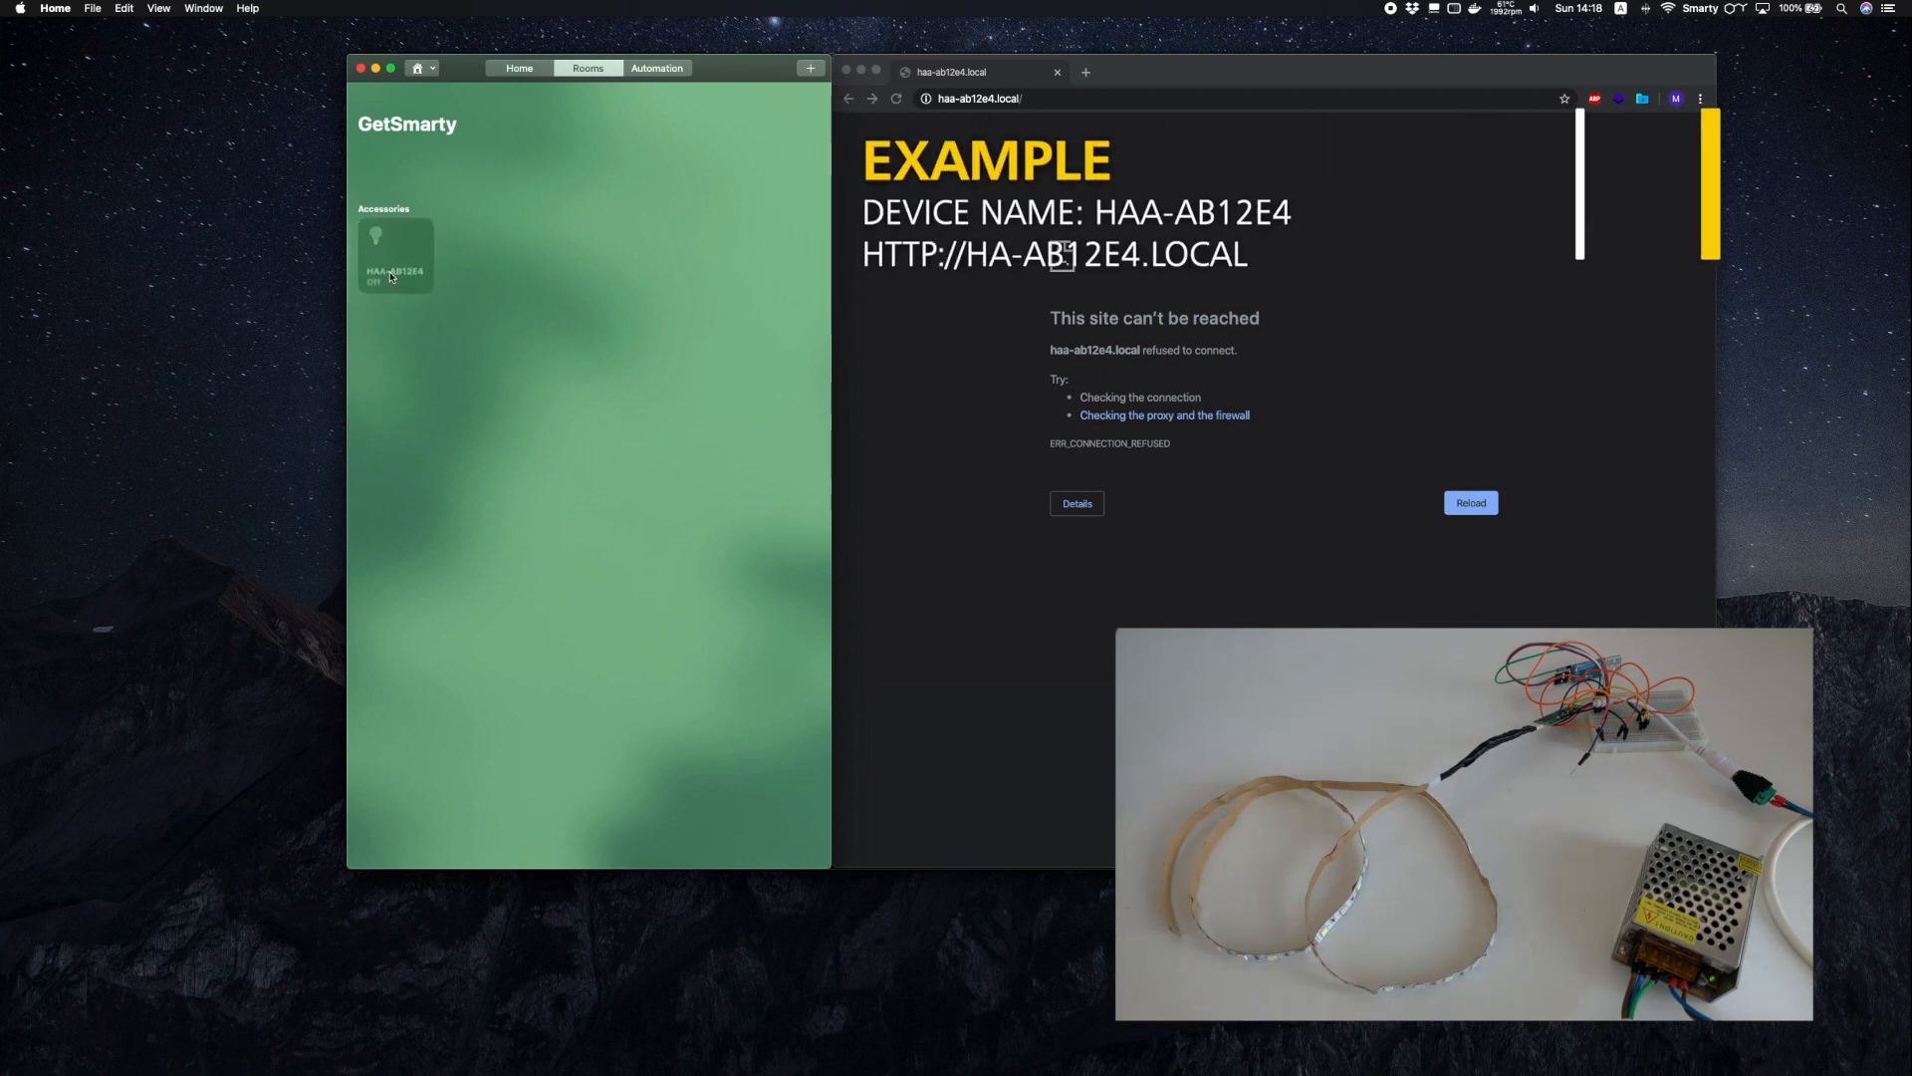
left_click(394, 255)
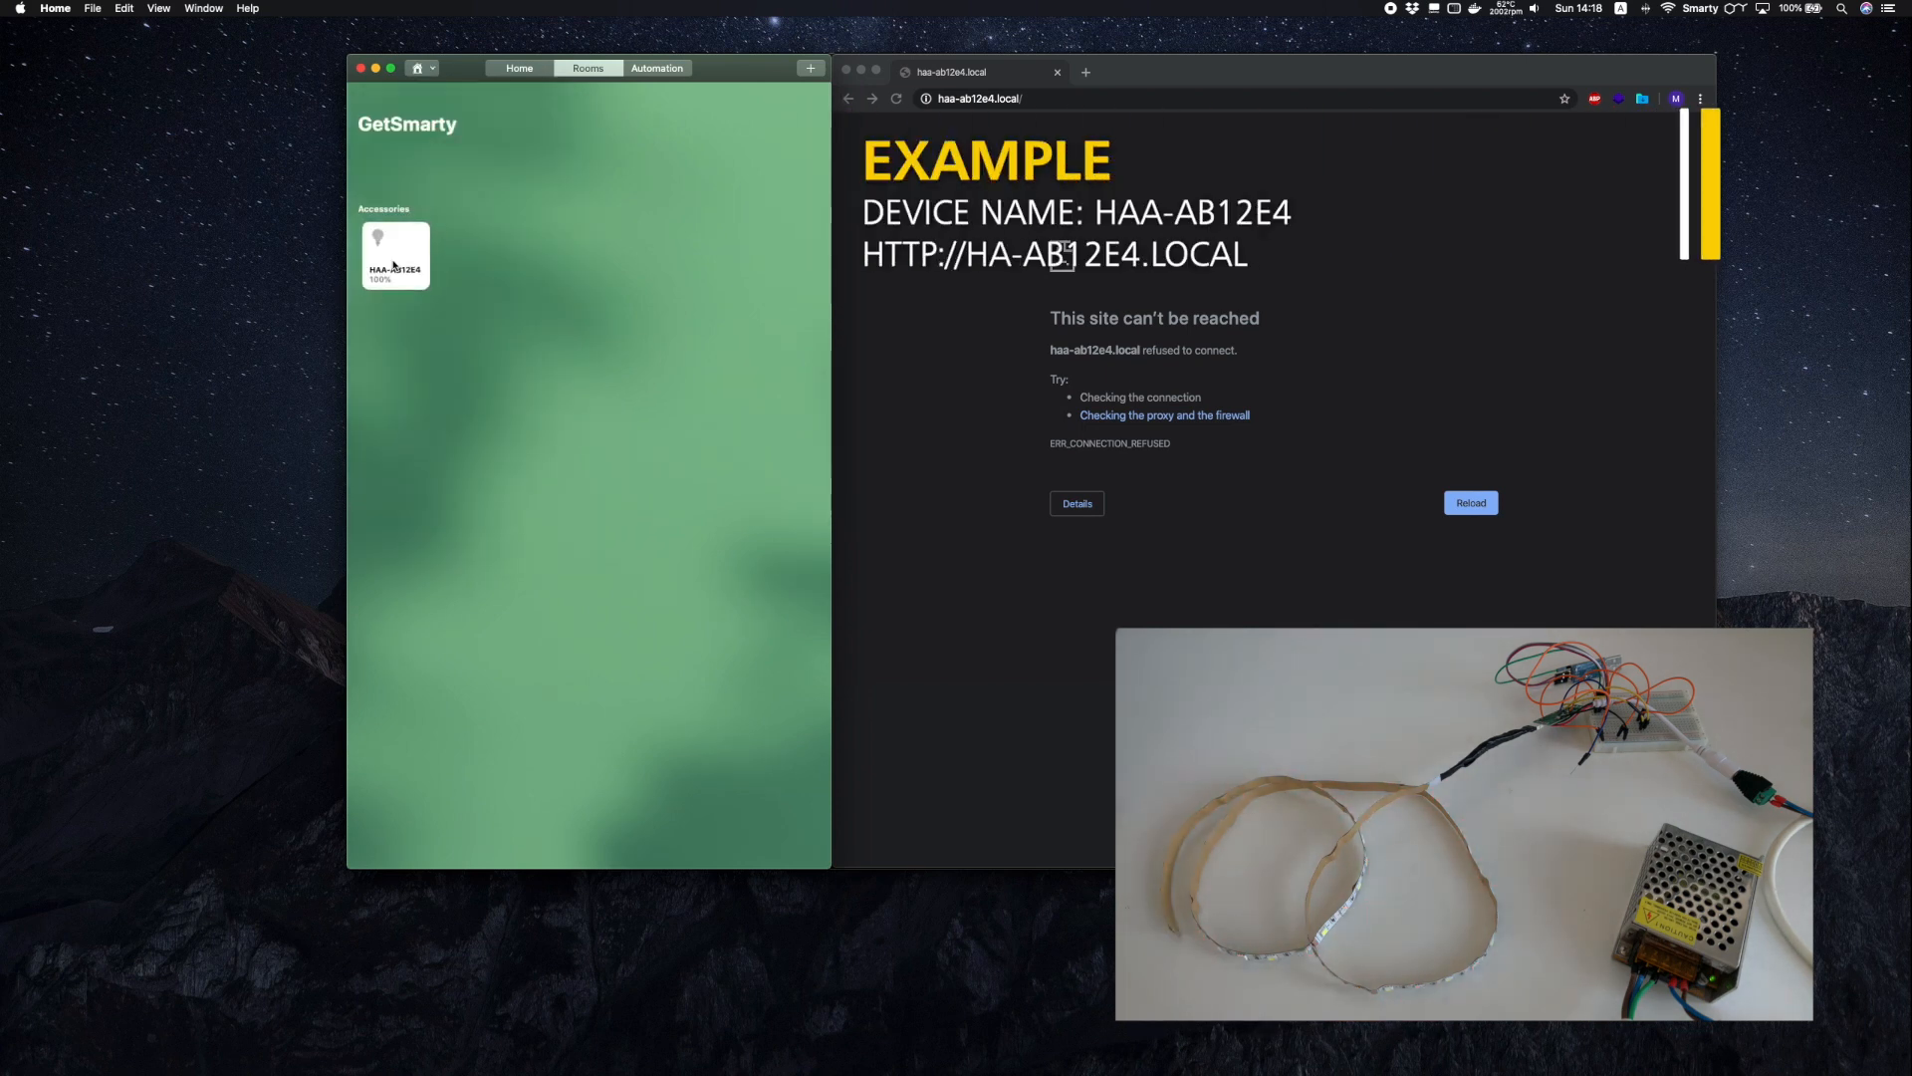
left_click(394, 255)
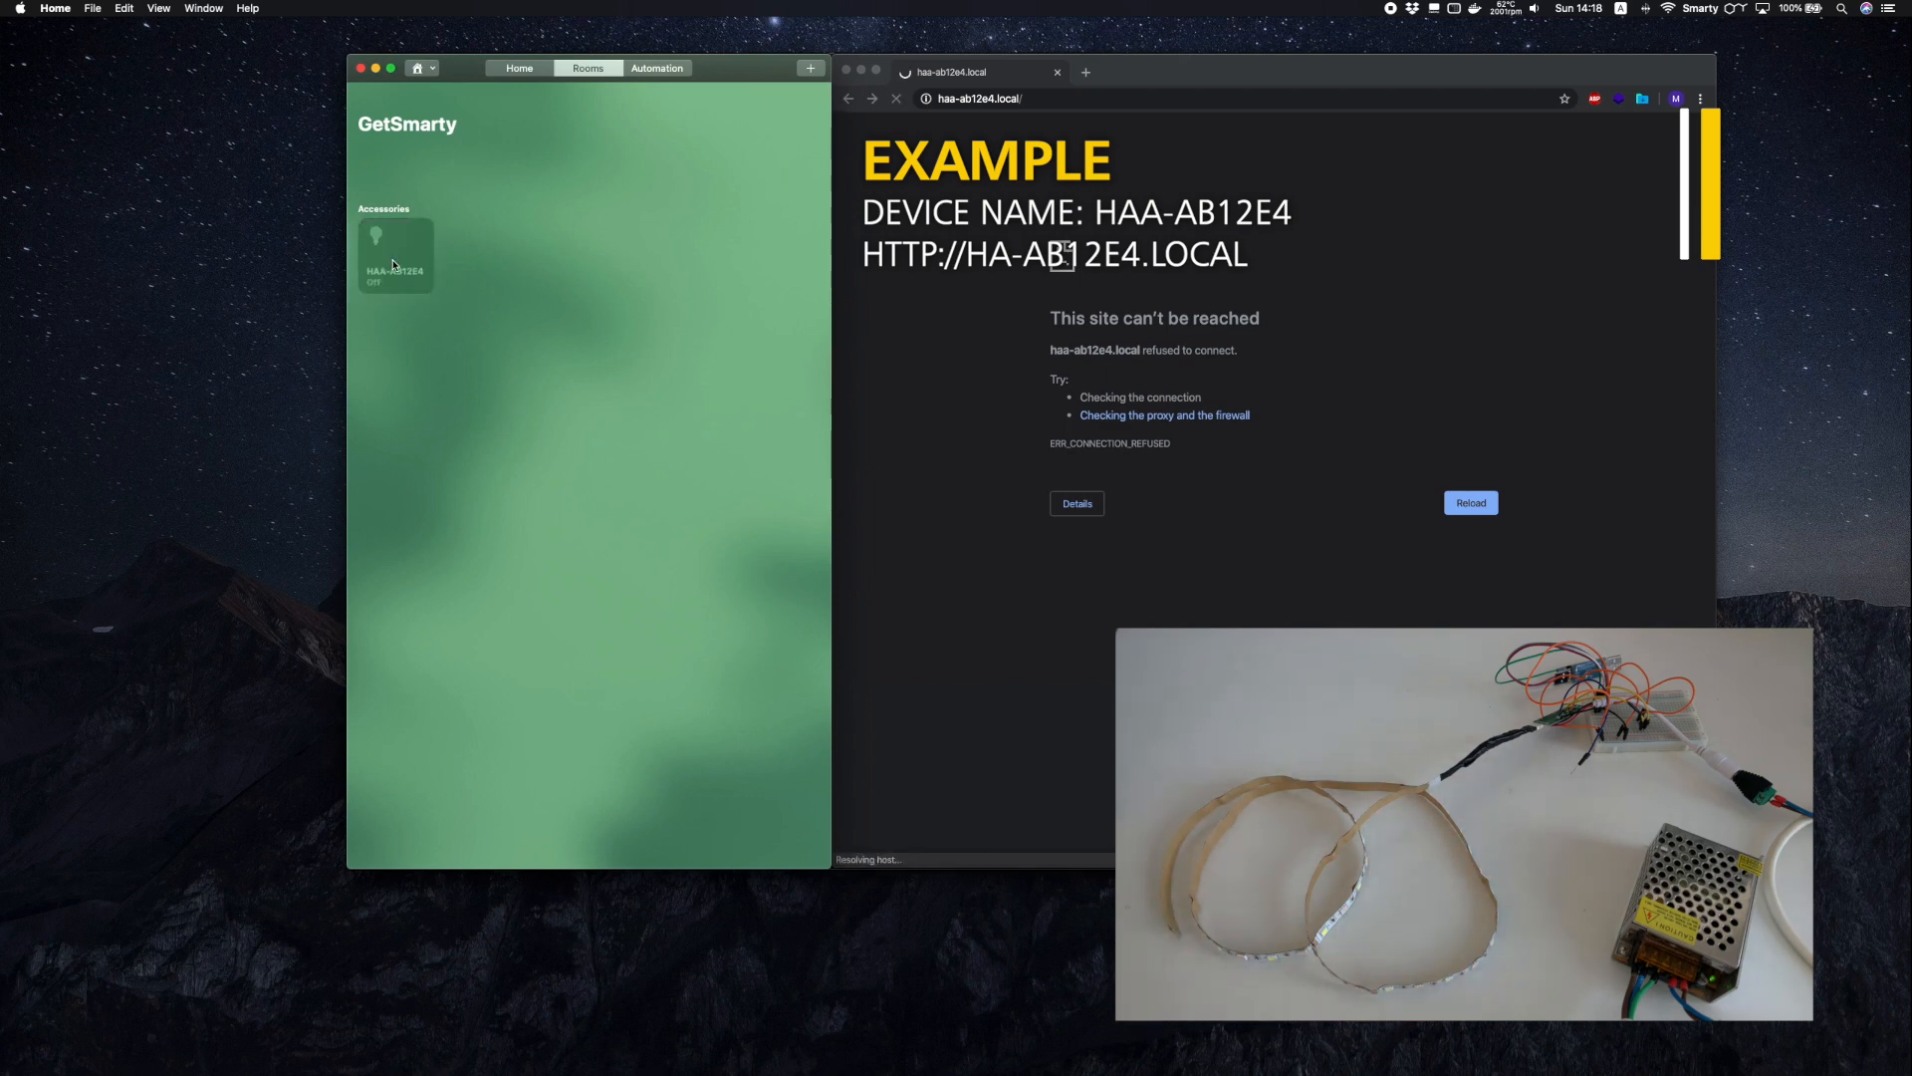
left_click(396, 255)
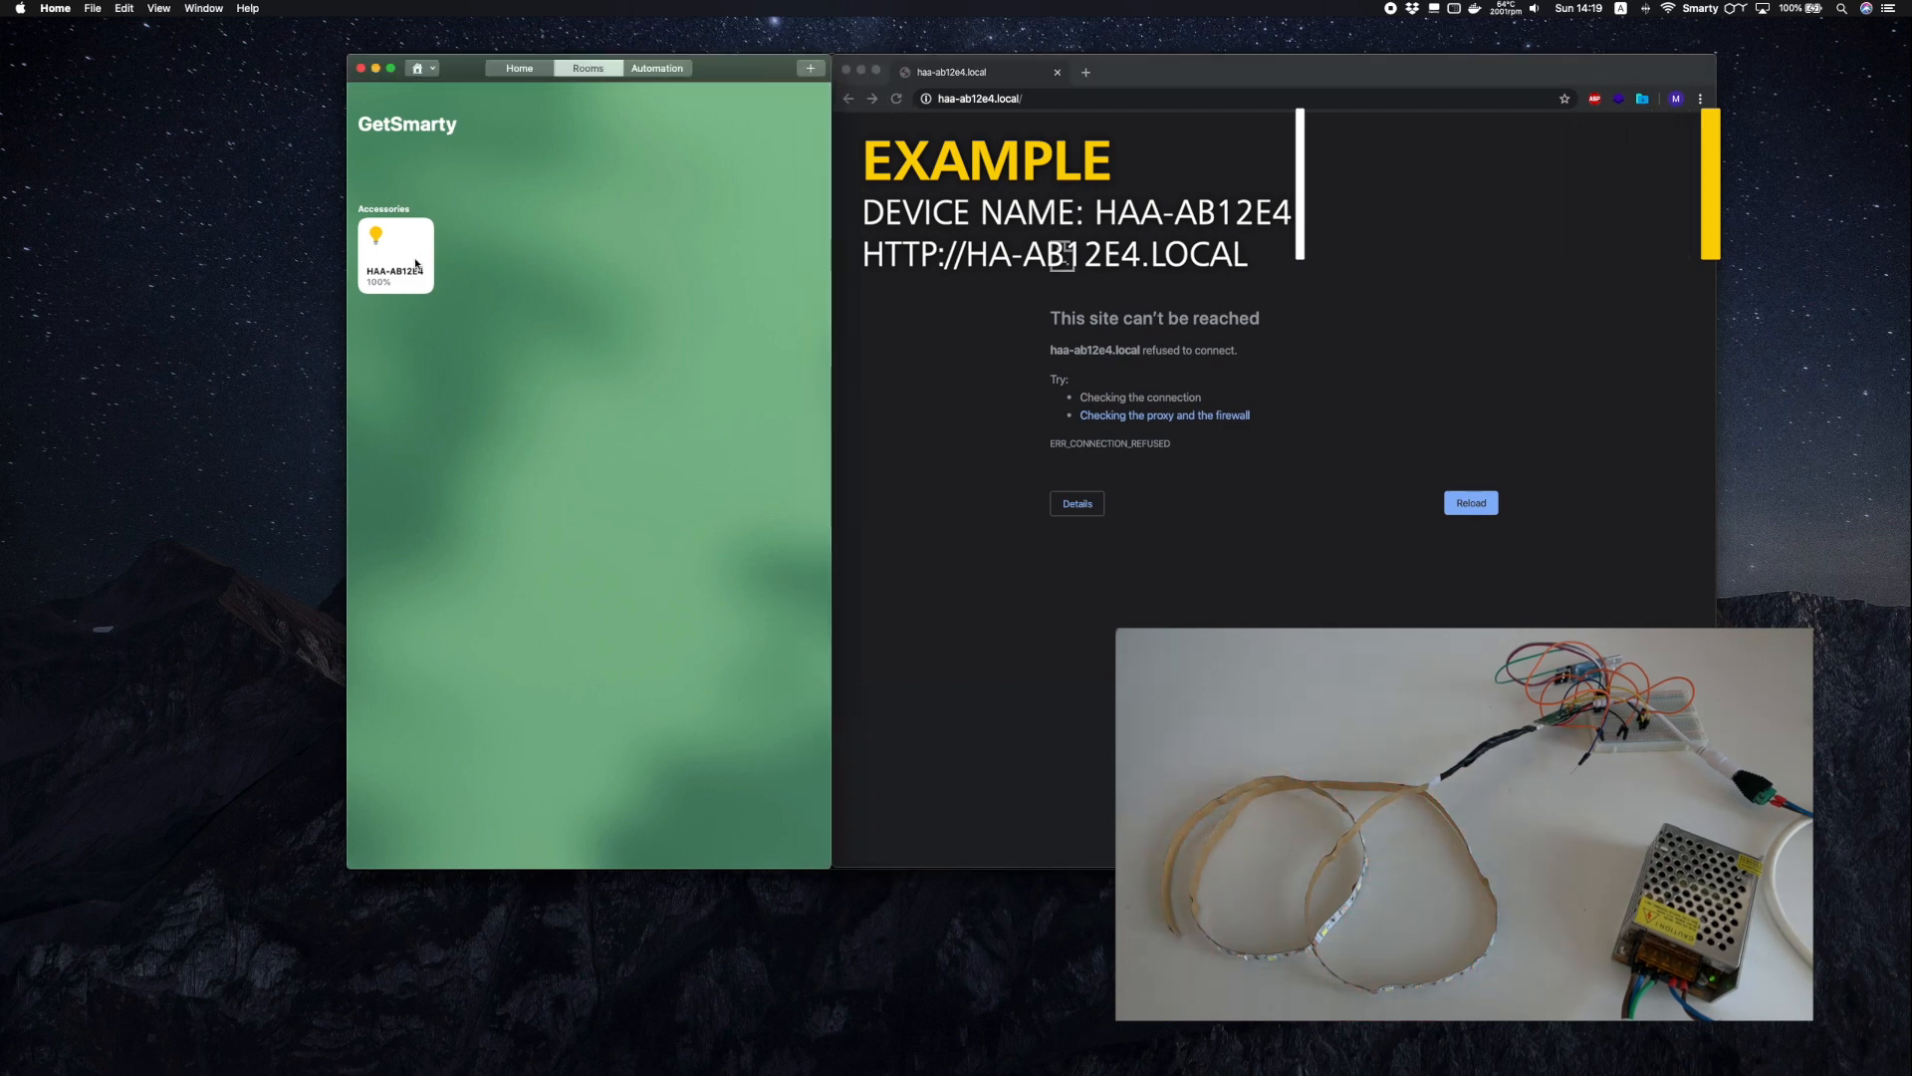
left_click(395, 255)
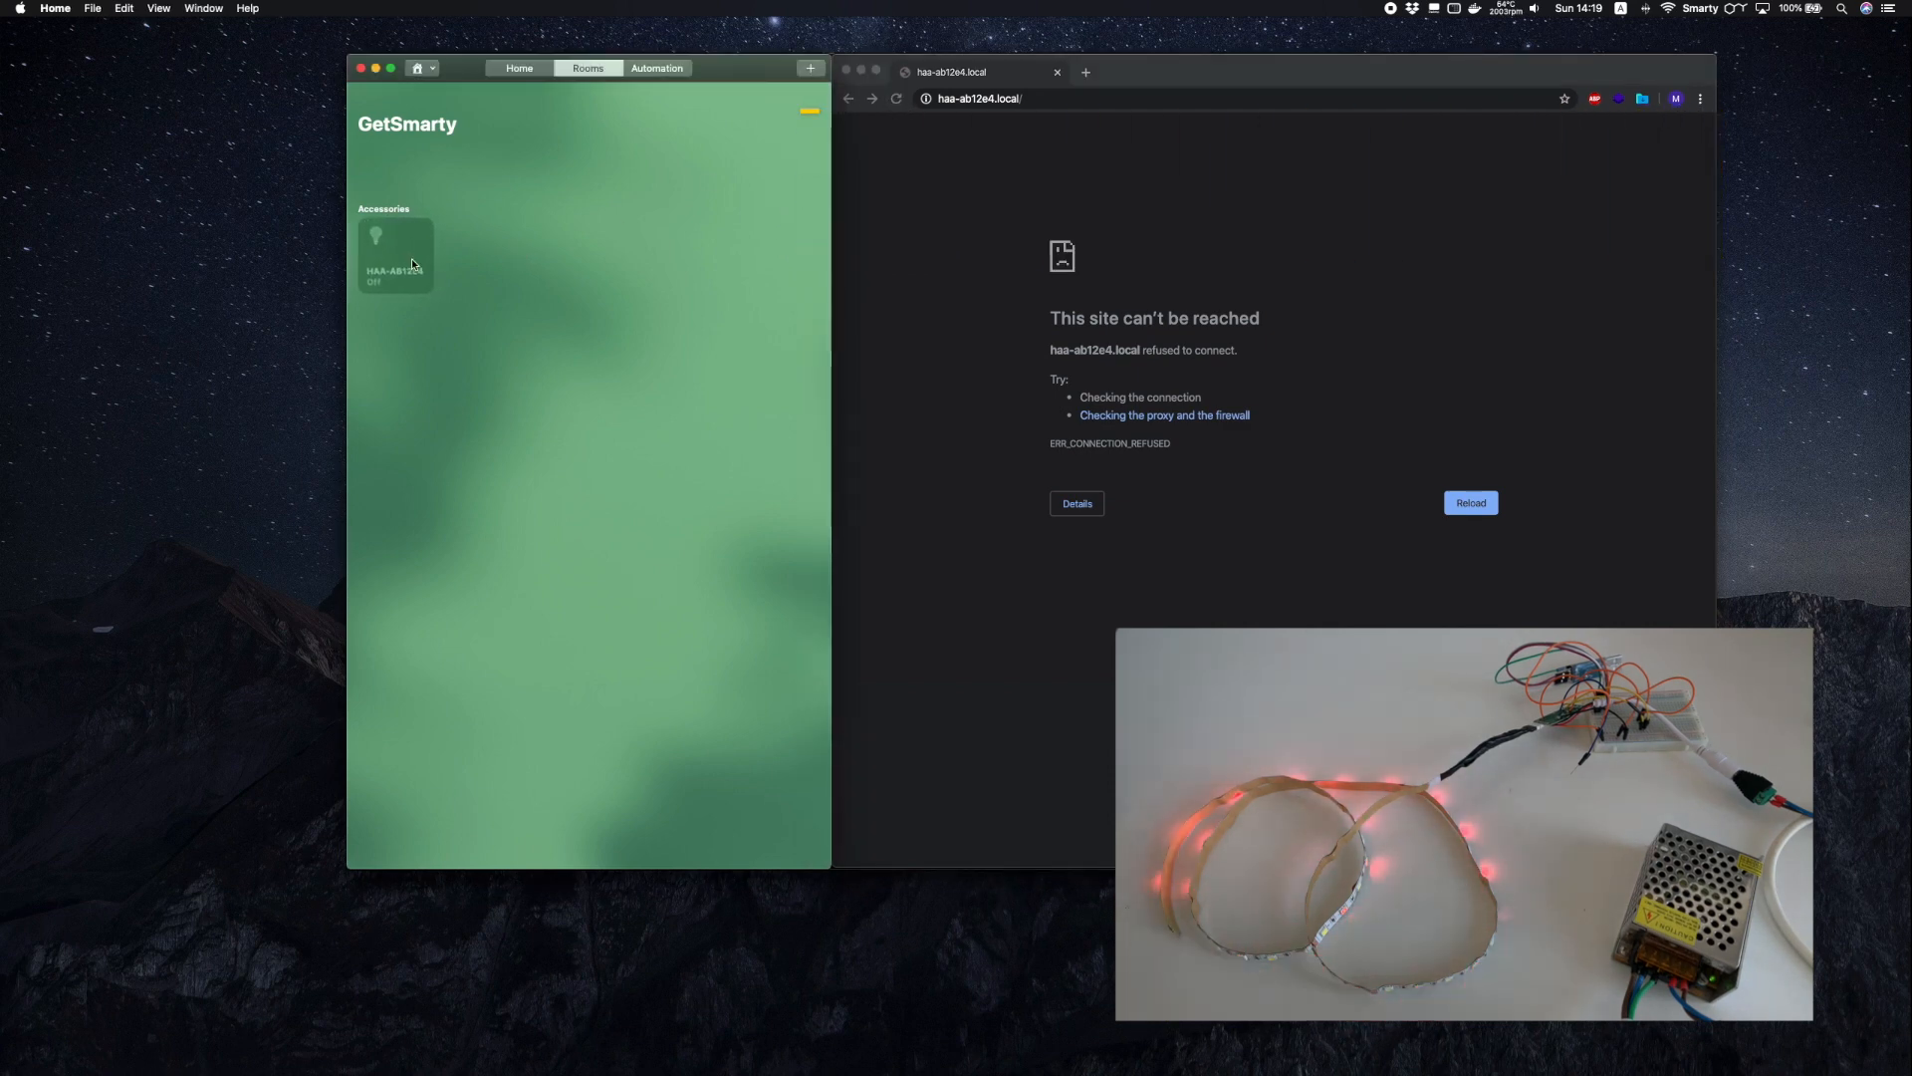
left_click(395, 255)
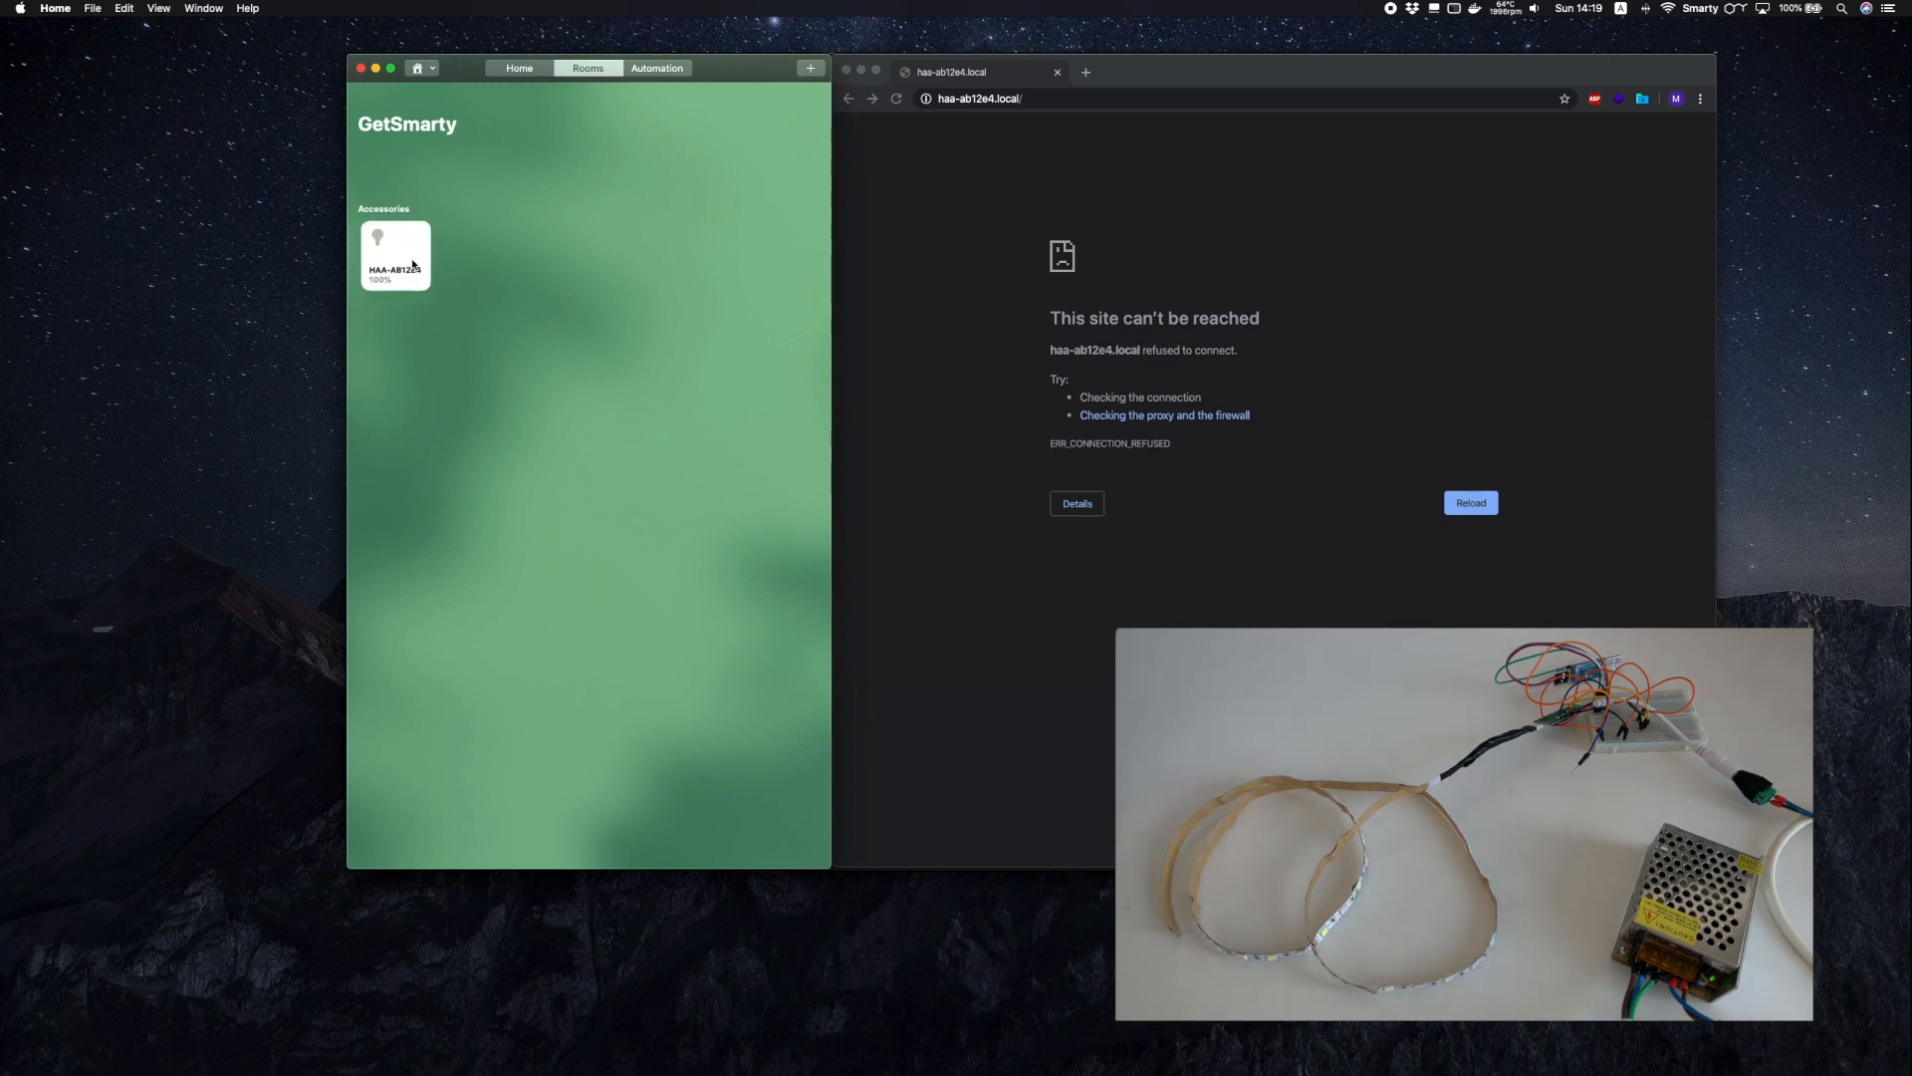
left_click(395, 255)
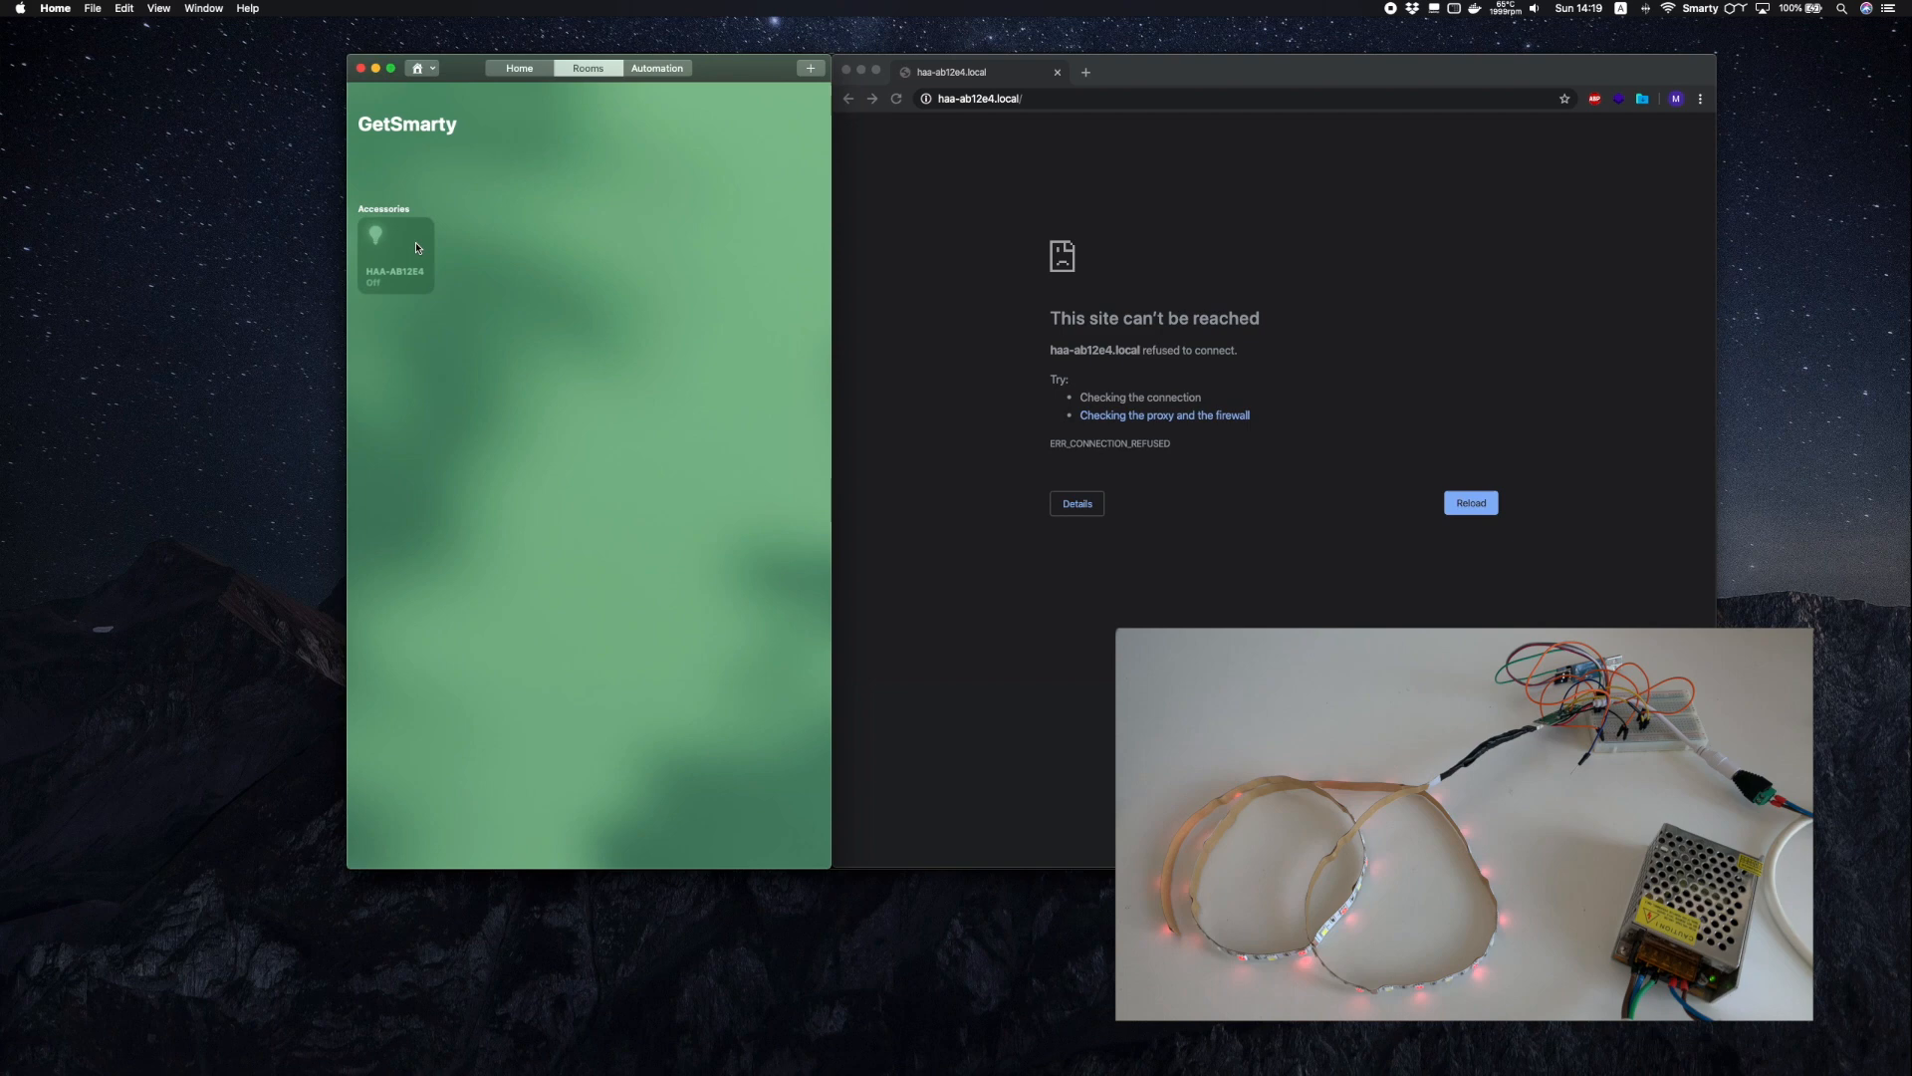
Step: Reload the haa-ab12e4.local setup page in Chrome
left_click(395, 255)
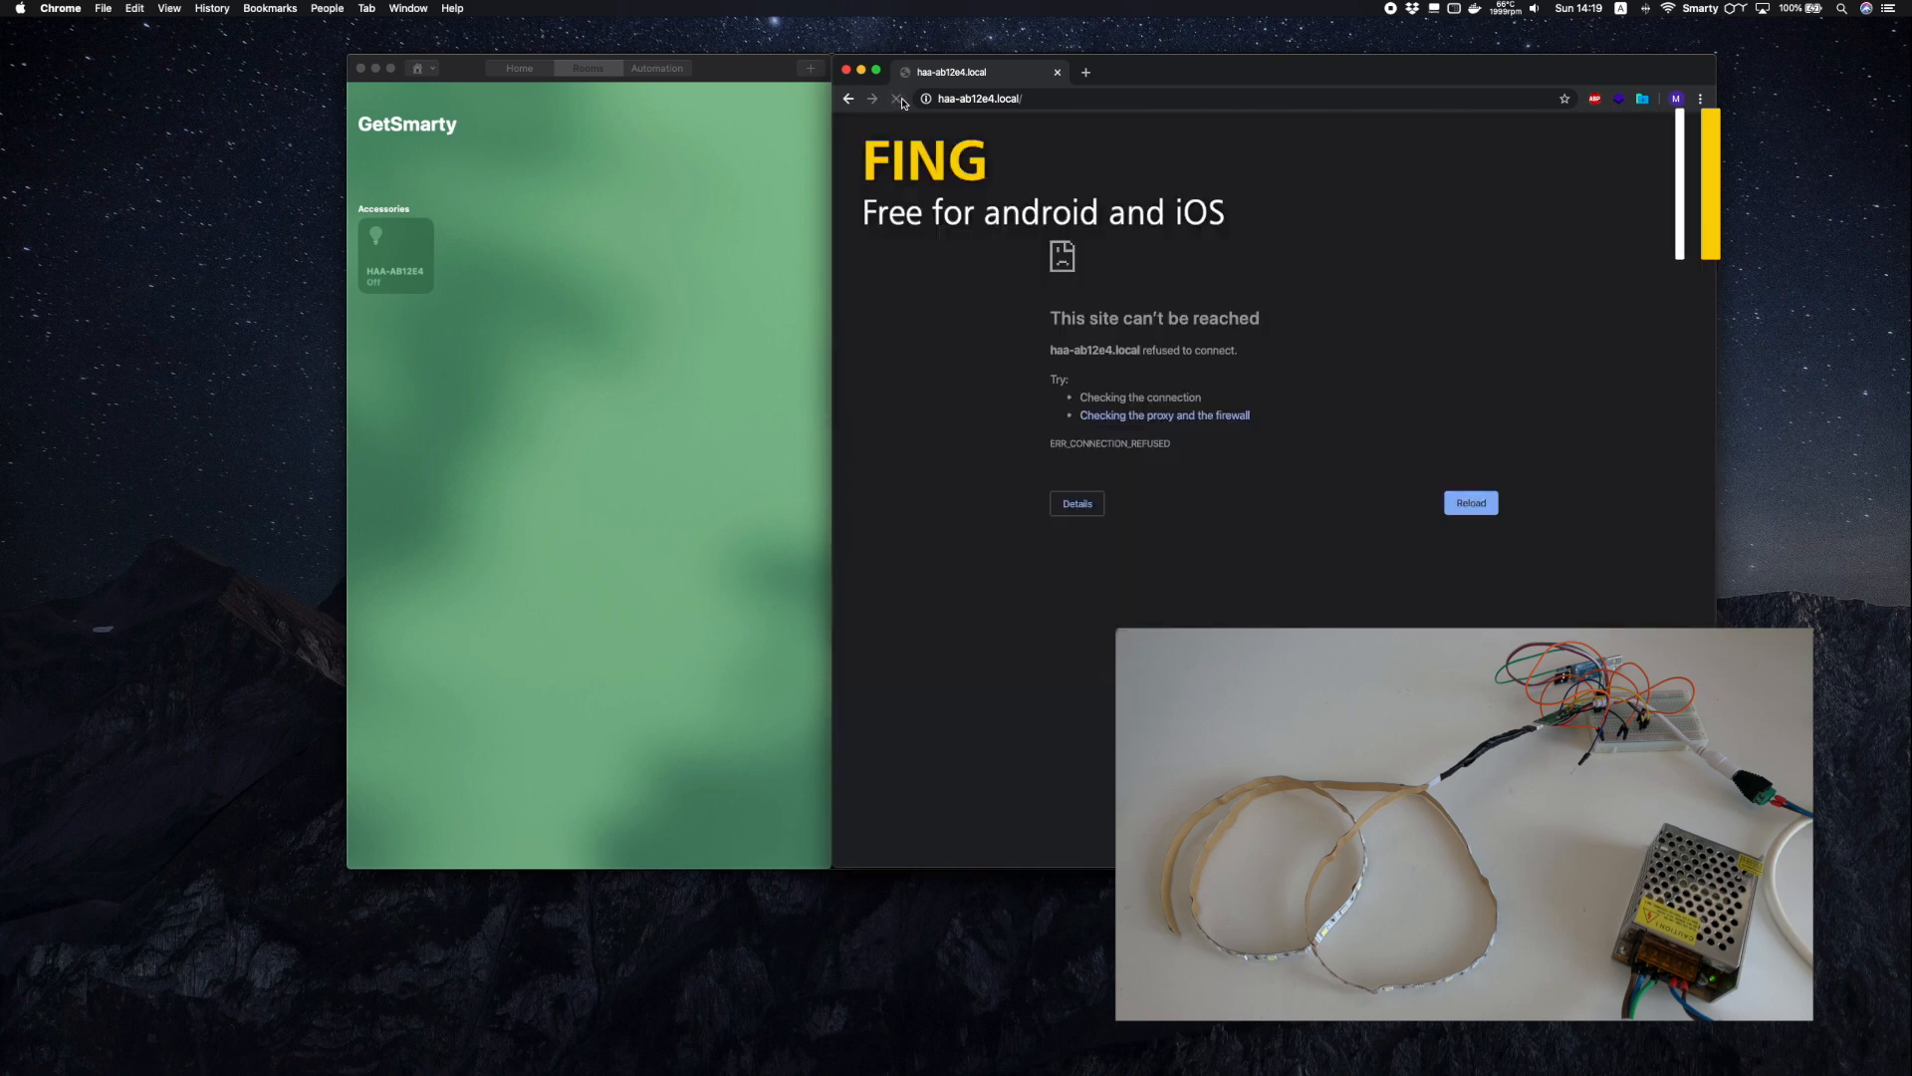
left_click(896, 99)
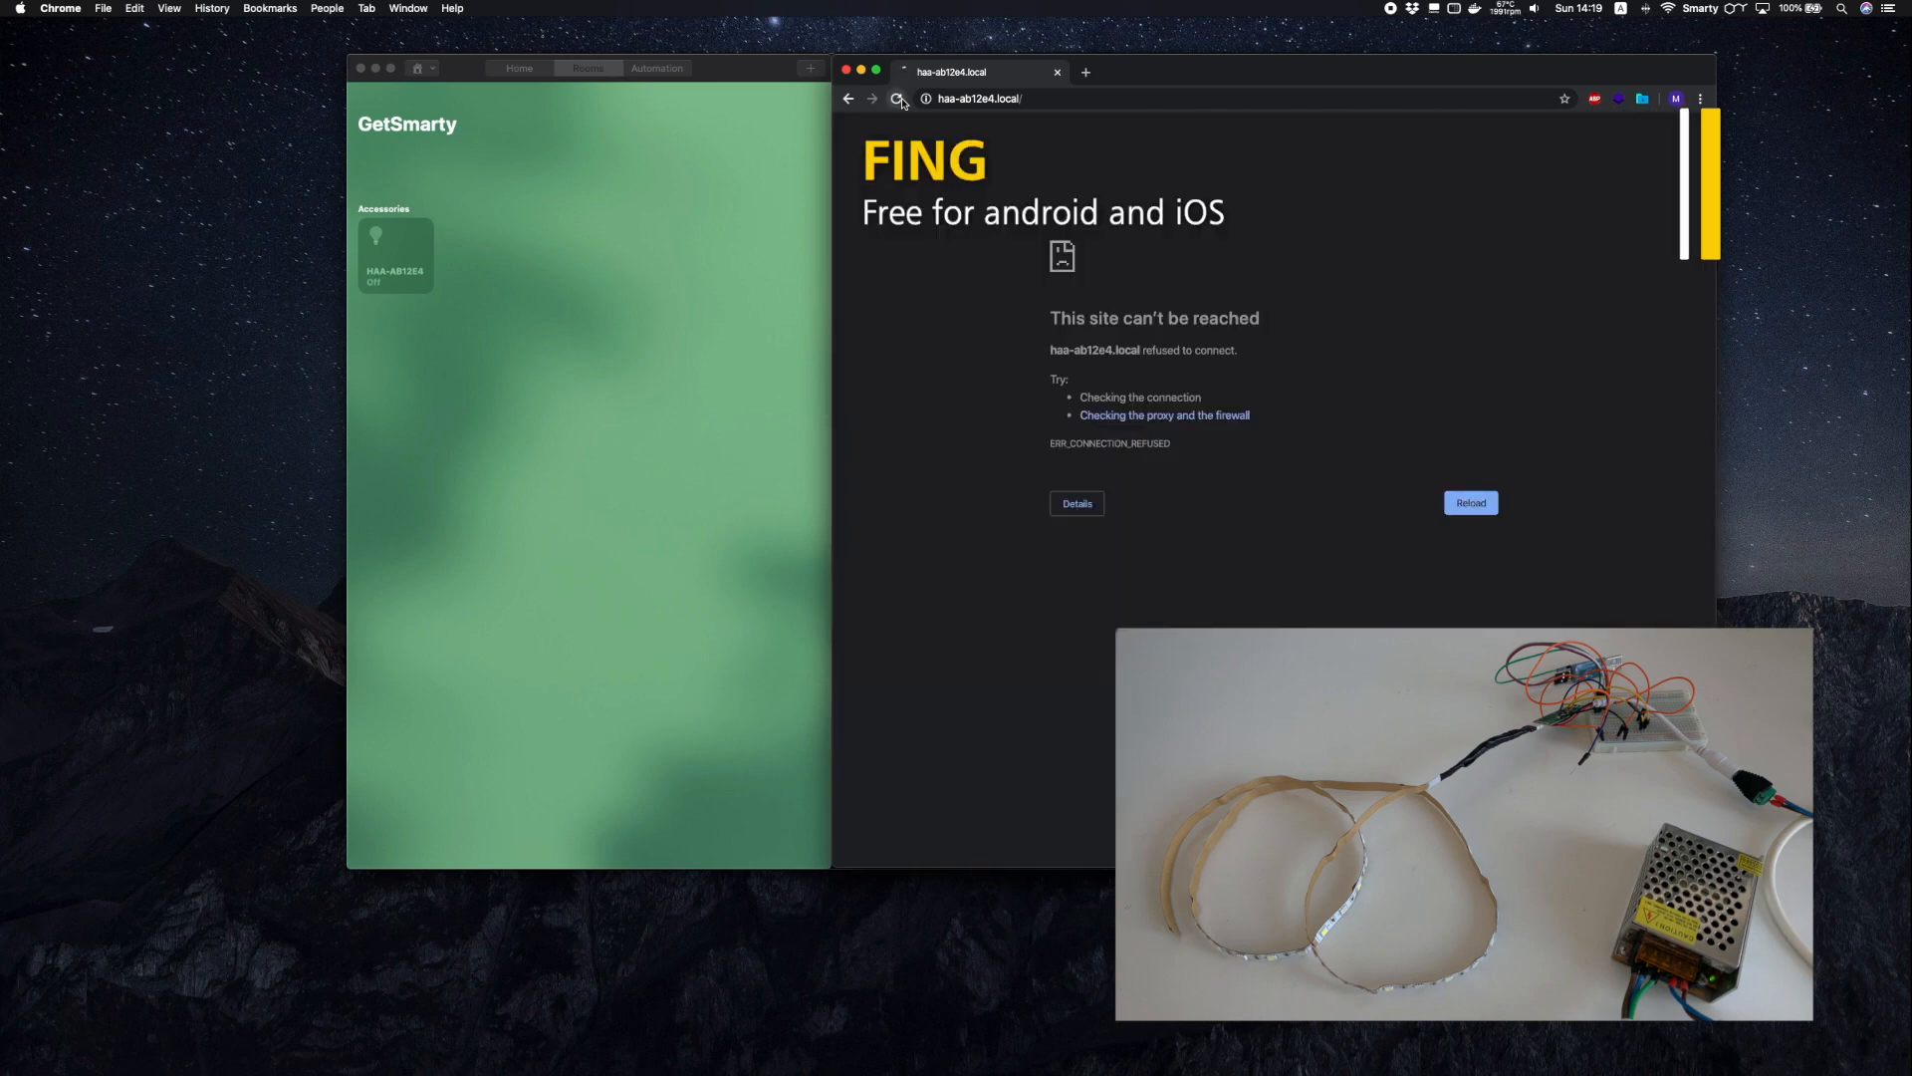
left_click(894, 98)
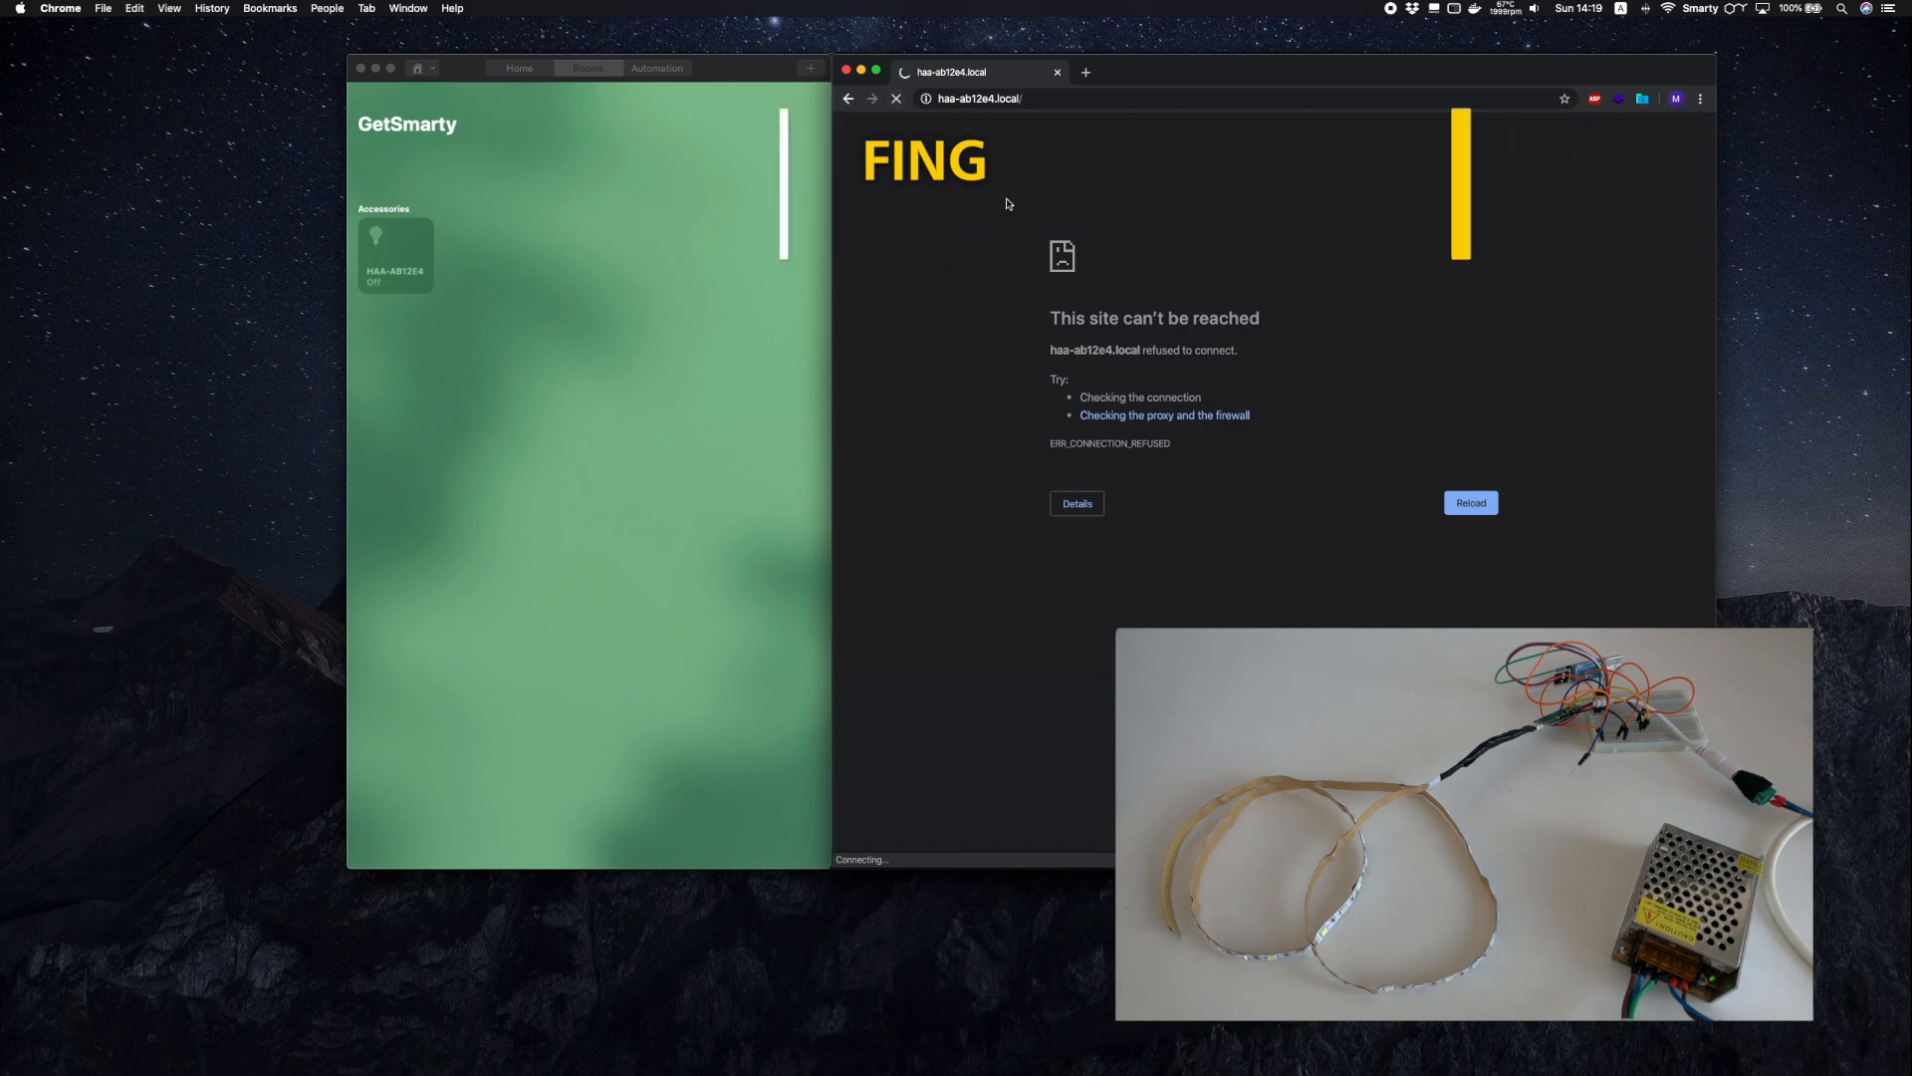
Step: Save the corrected JSON config using GPIO 12, 4 and 13 to the accessory
left_click(1471, 501)
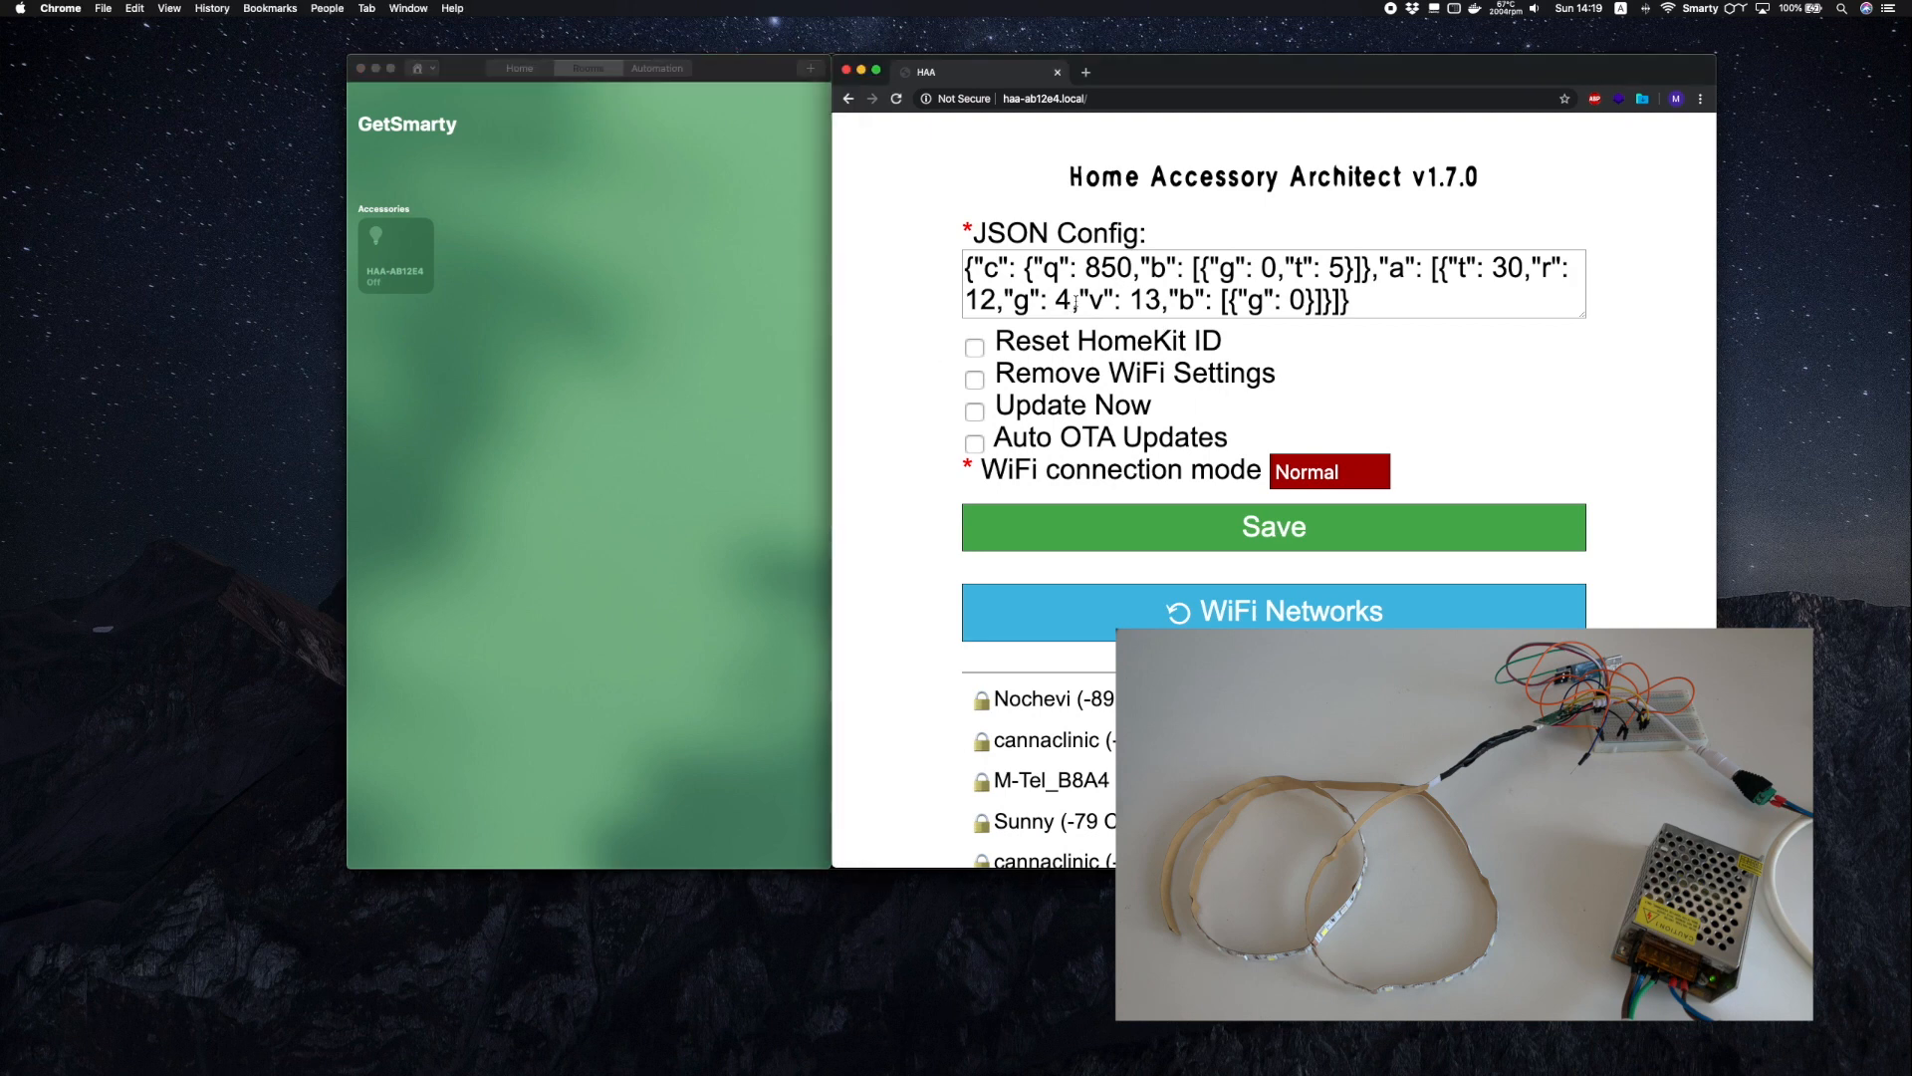
left_click(1063, 302)
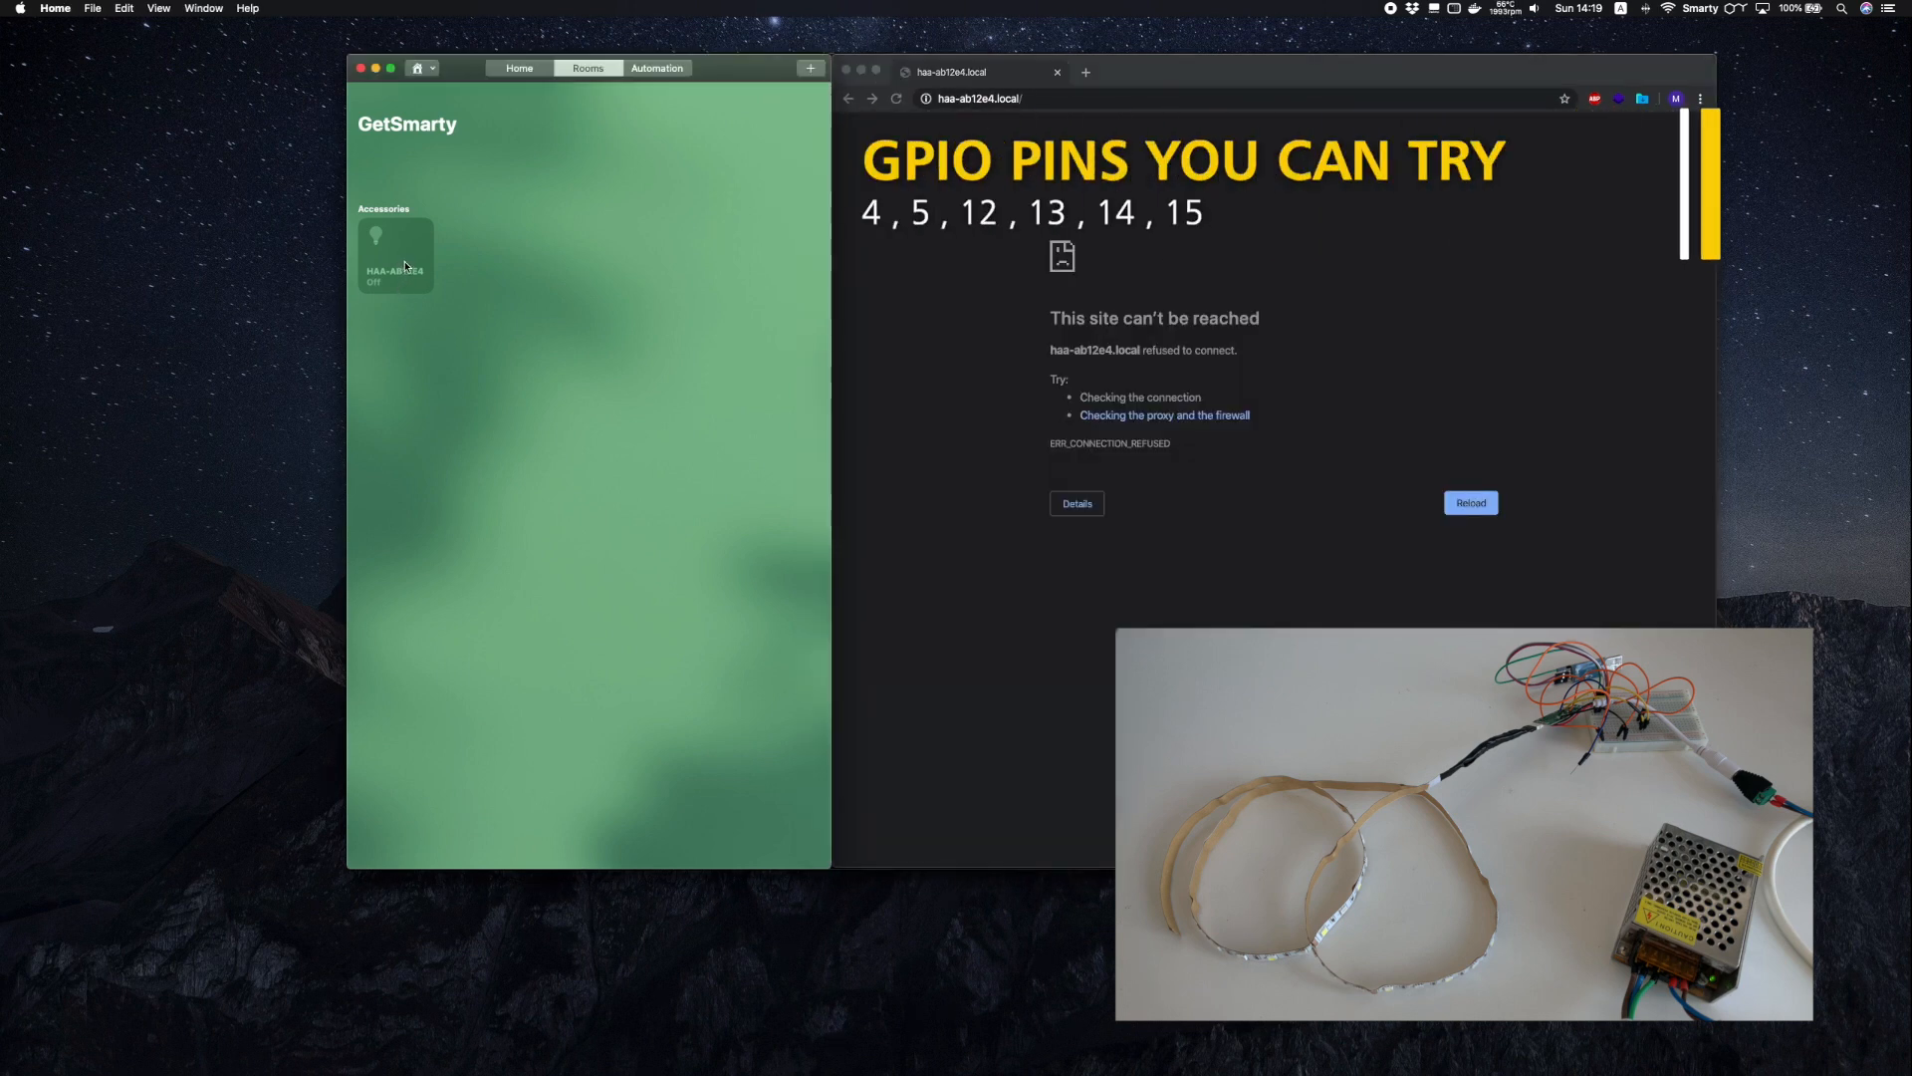
Step: Turn HAA-AB12E4 on, light it green, and change the peach preset to blue
left_click(395, 255)
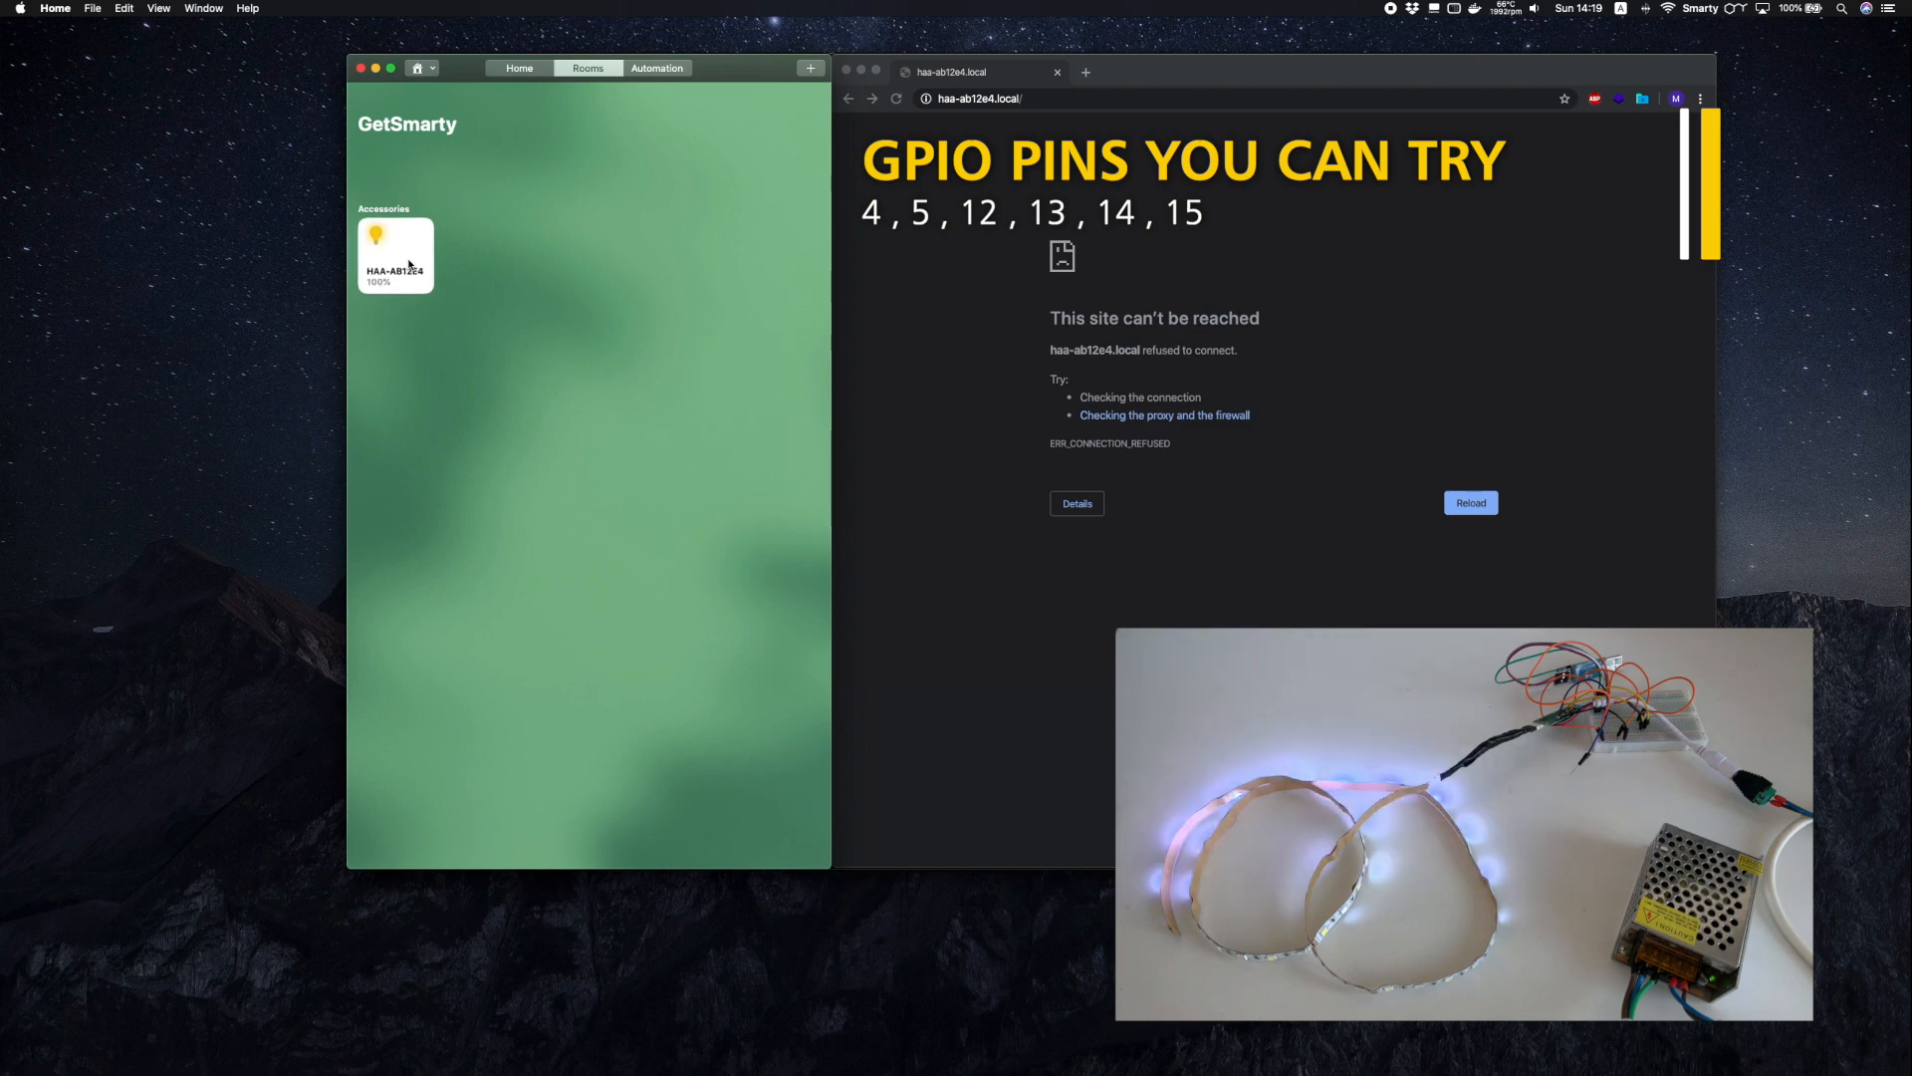
right_click(409, 258)
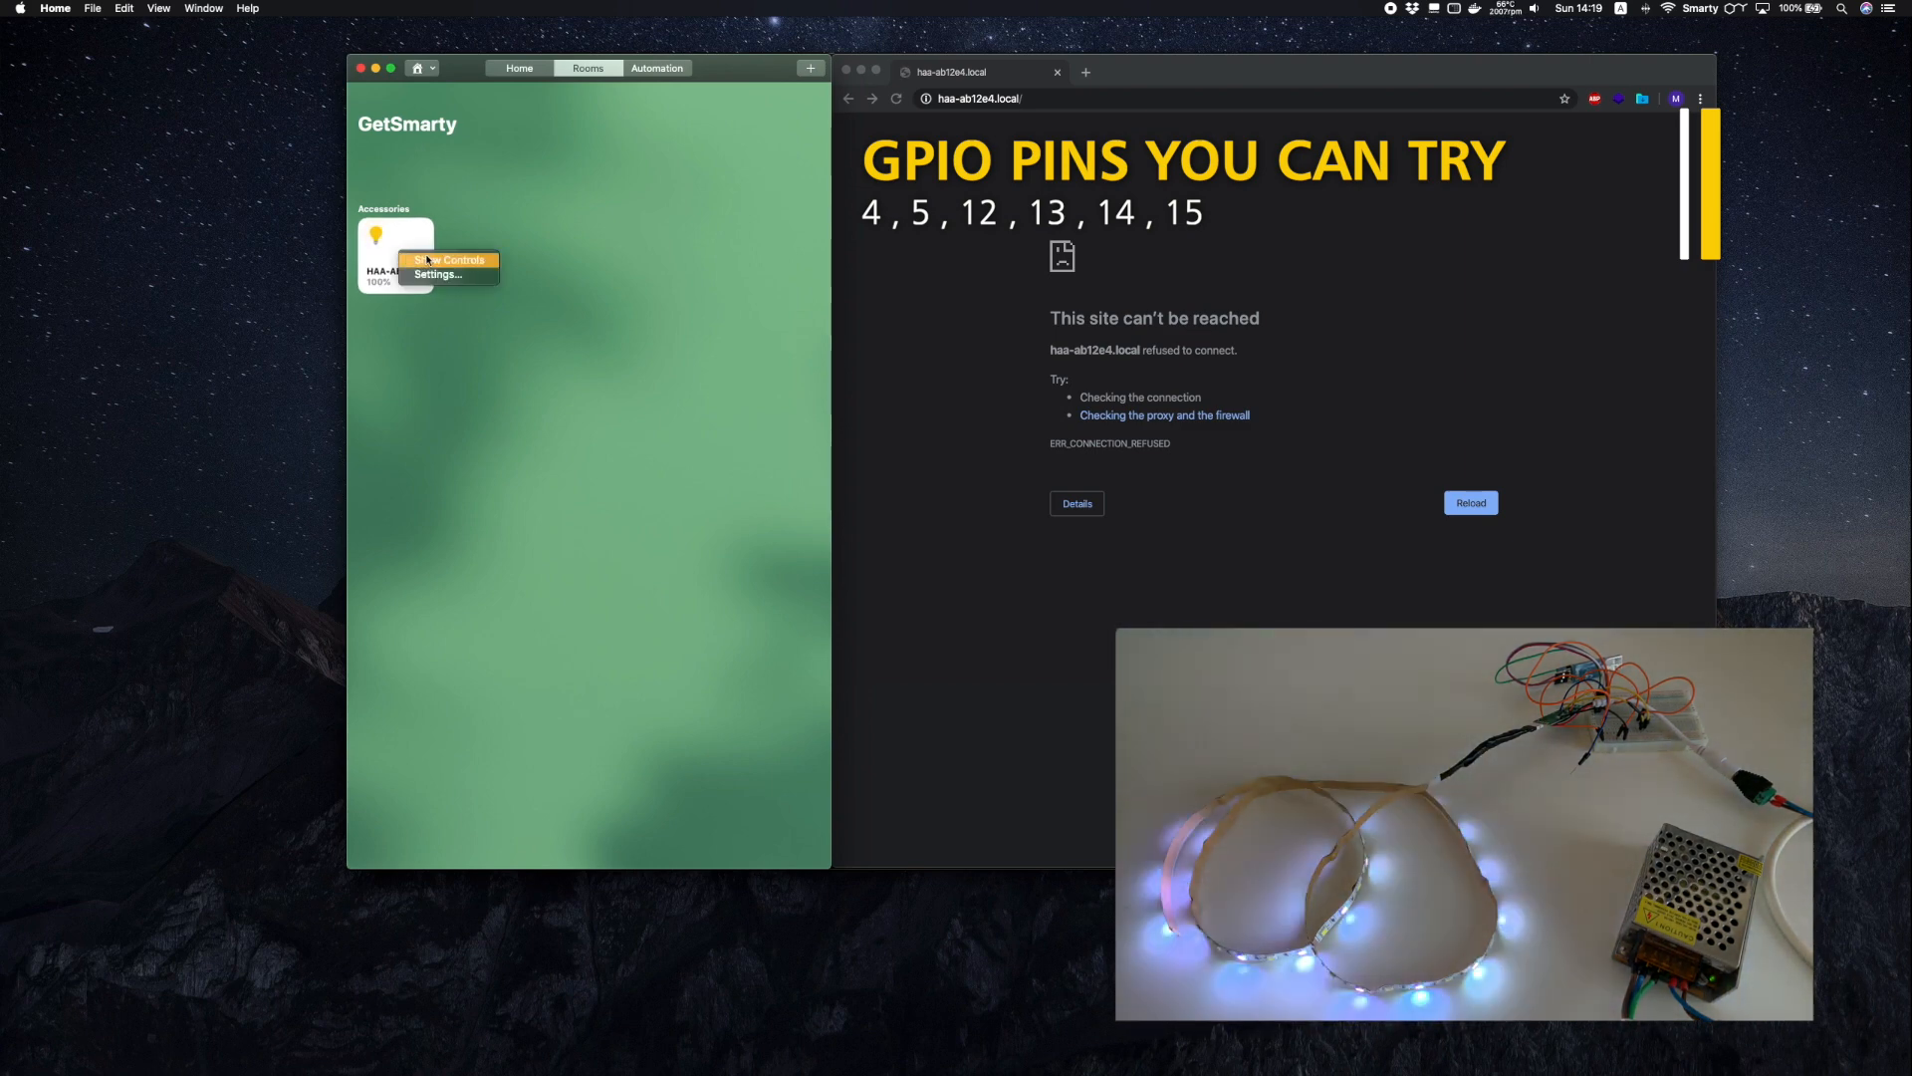
left_click(447, 259)
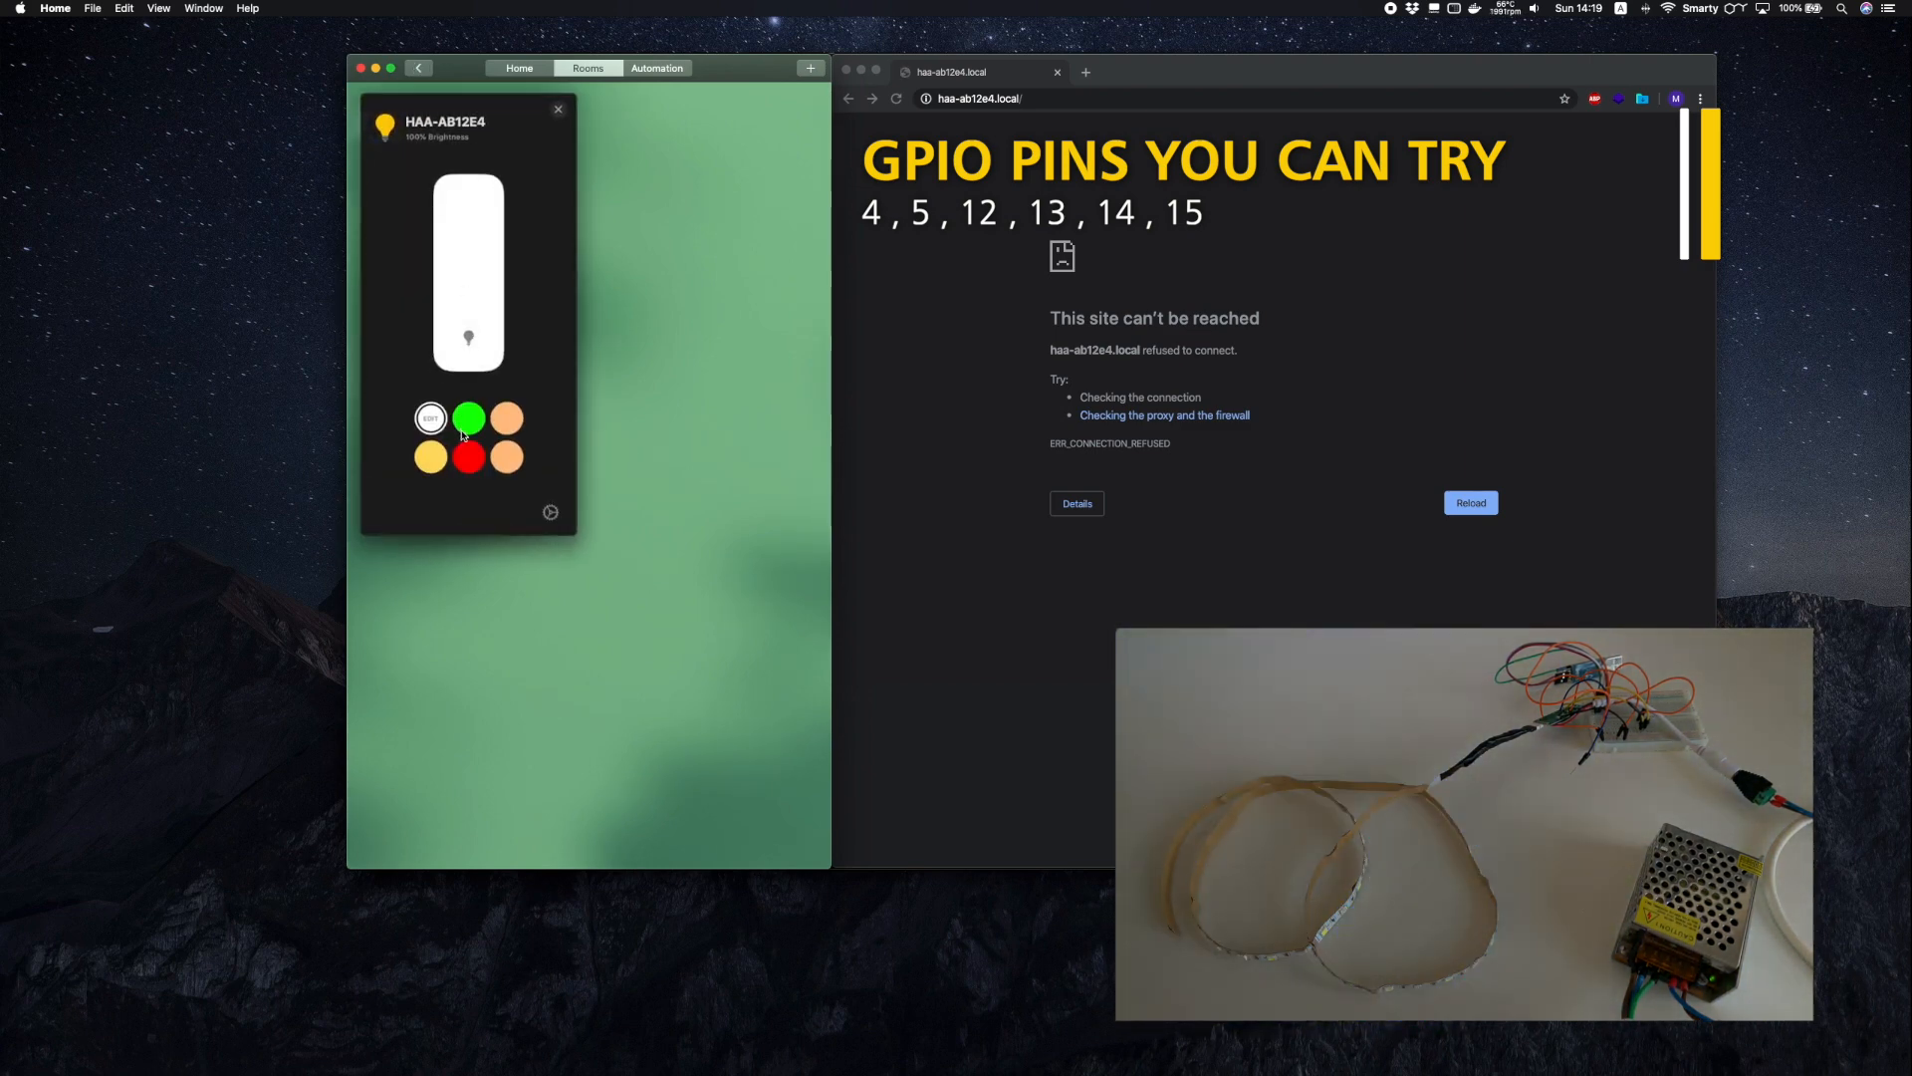
left_click(468, 419)
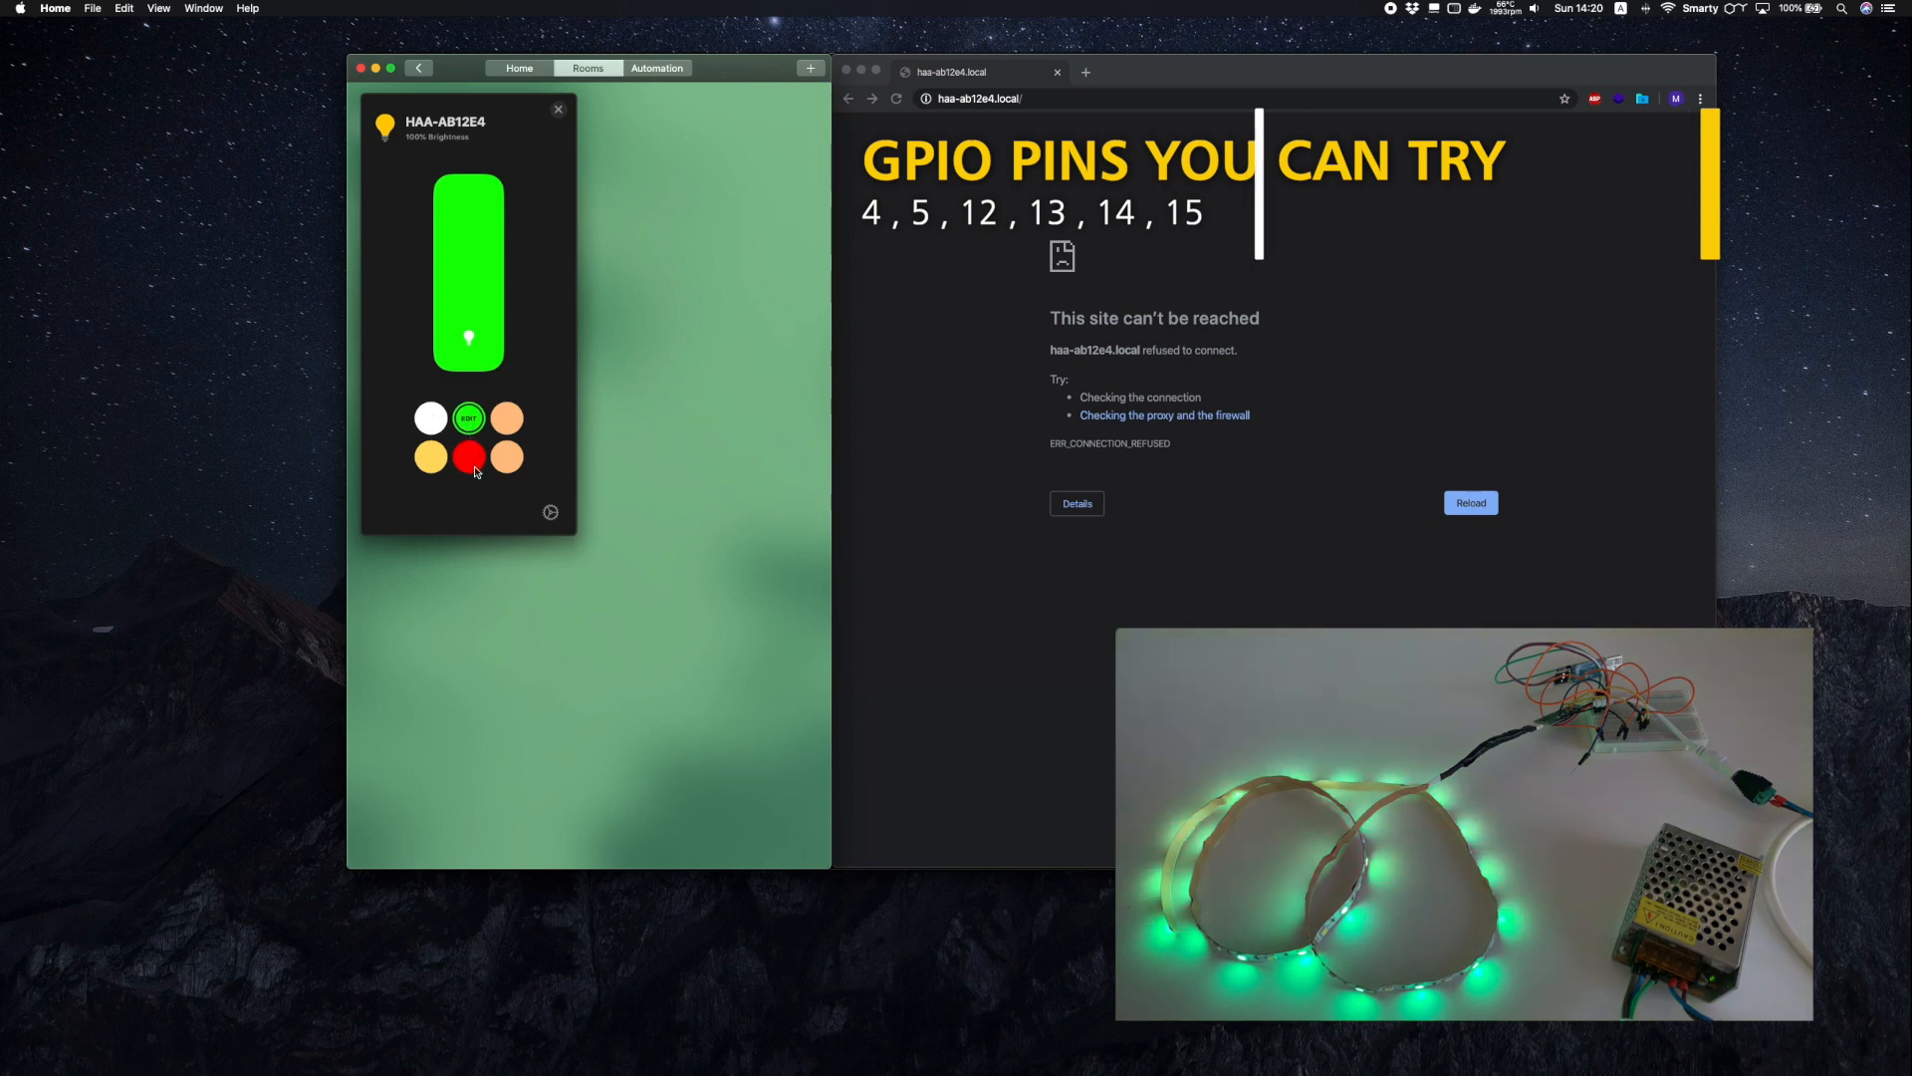
left_click(506, 455)
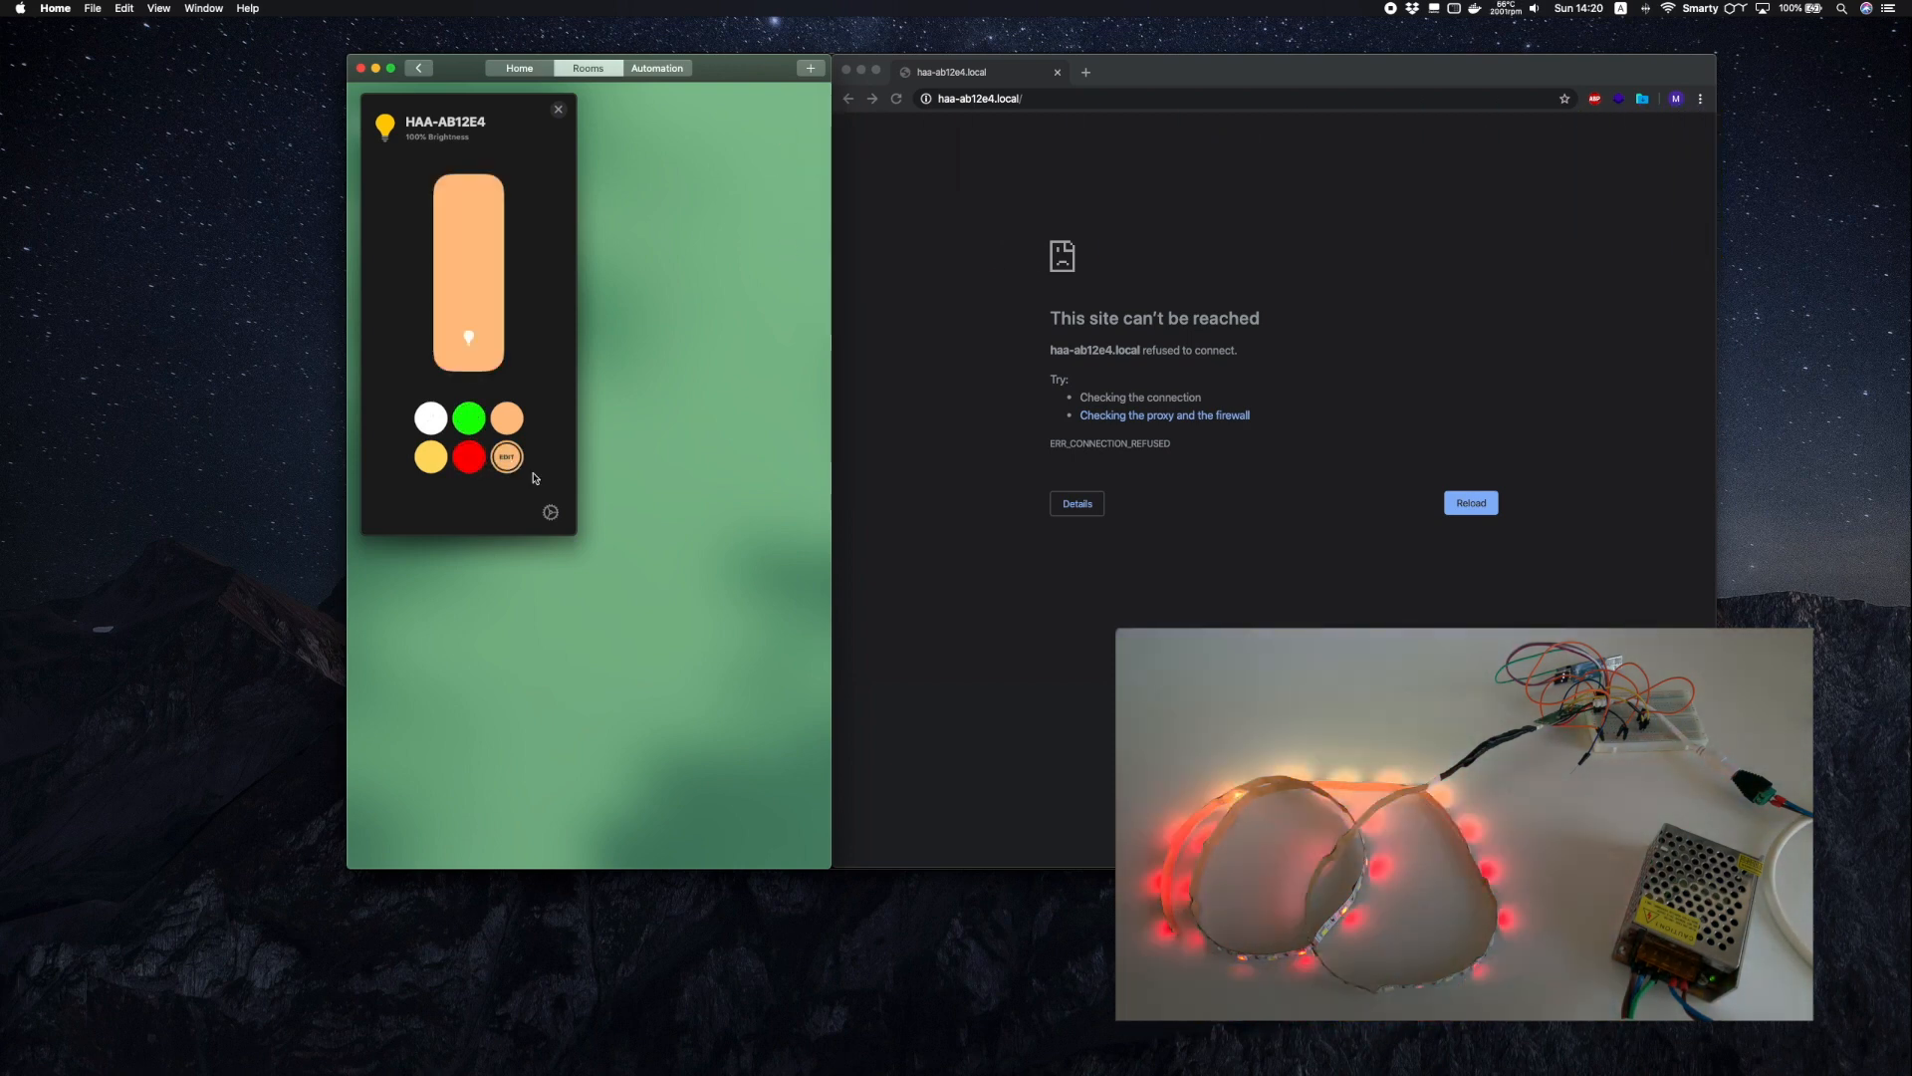
left_click(506, 456)
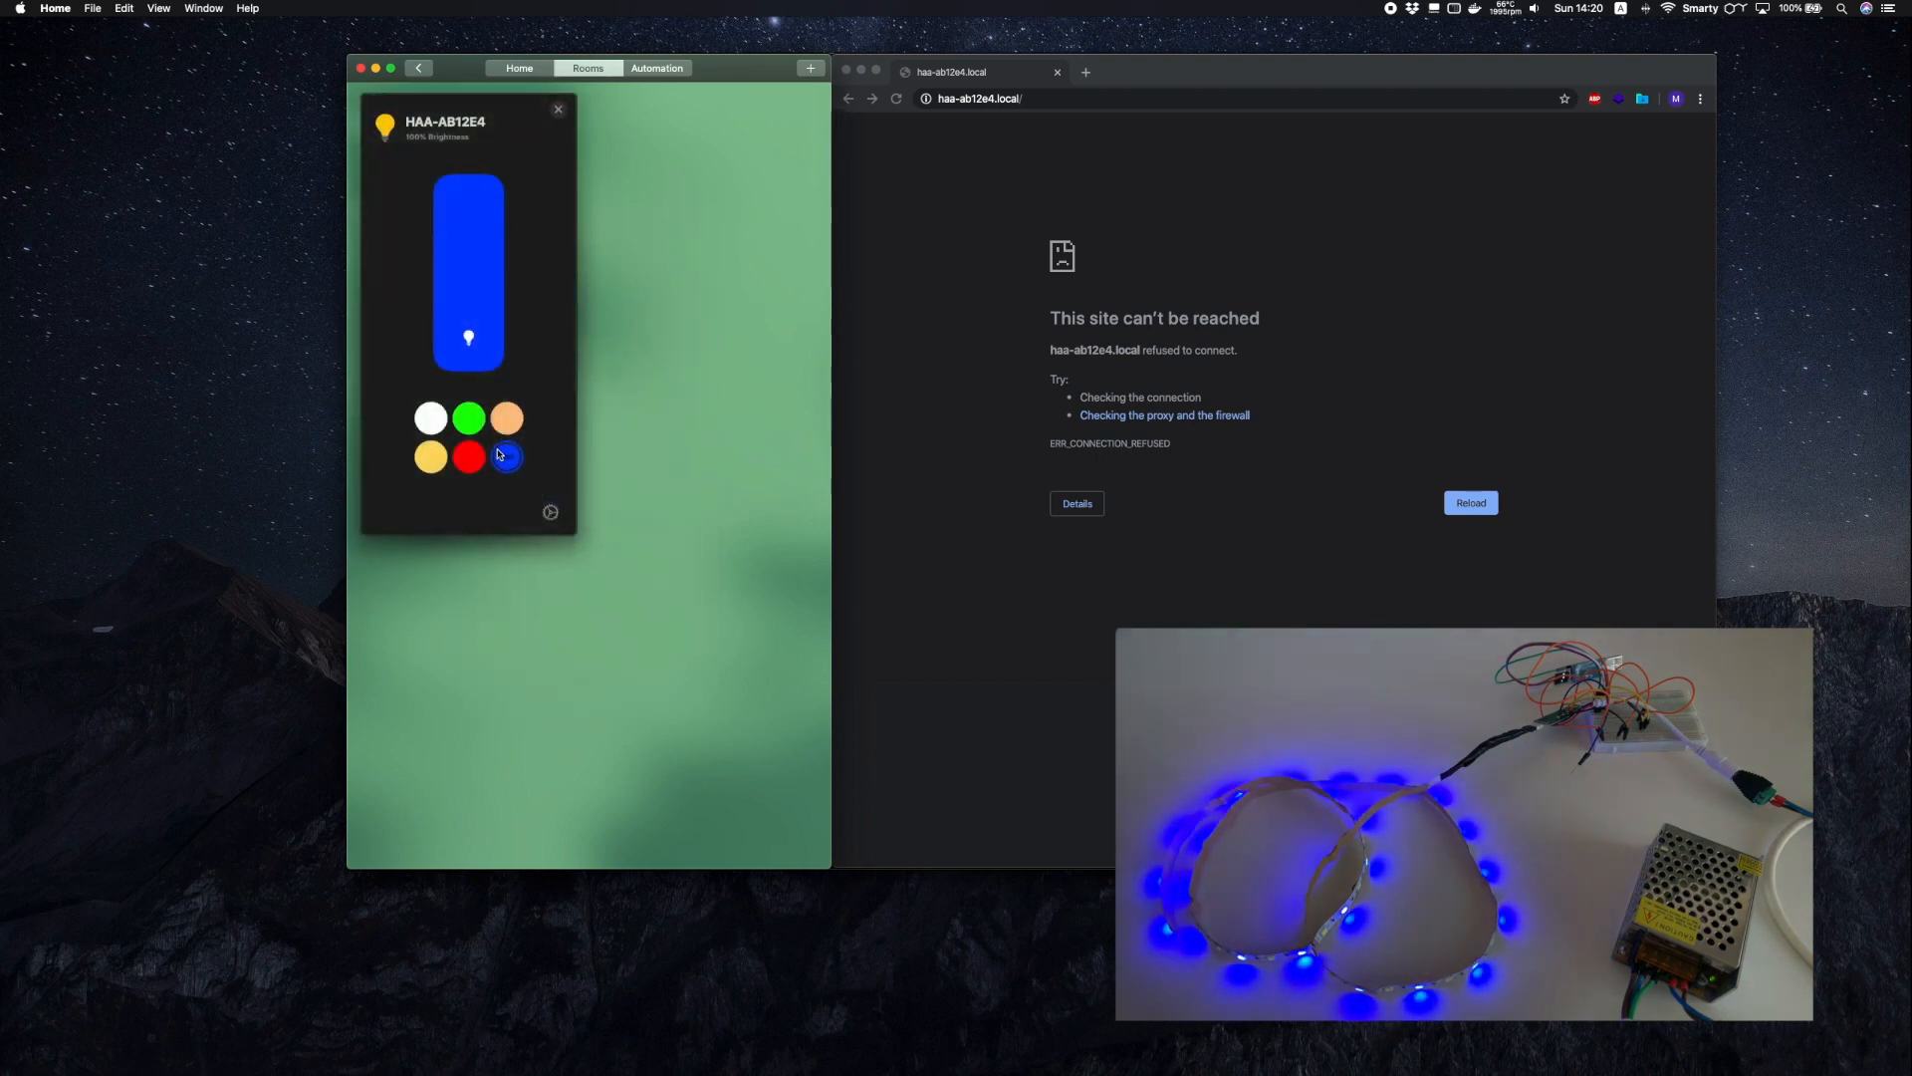
Step: Switch the strip to red, then green, dim it to off and close the controls
left_click(465, 456)
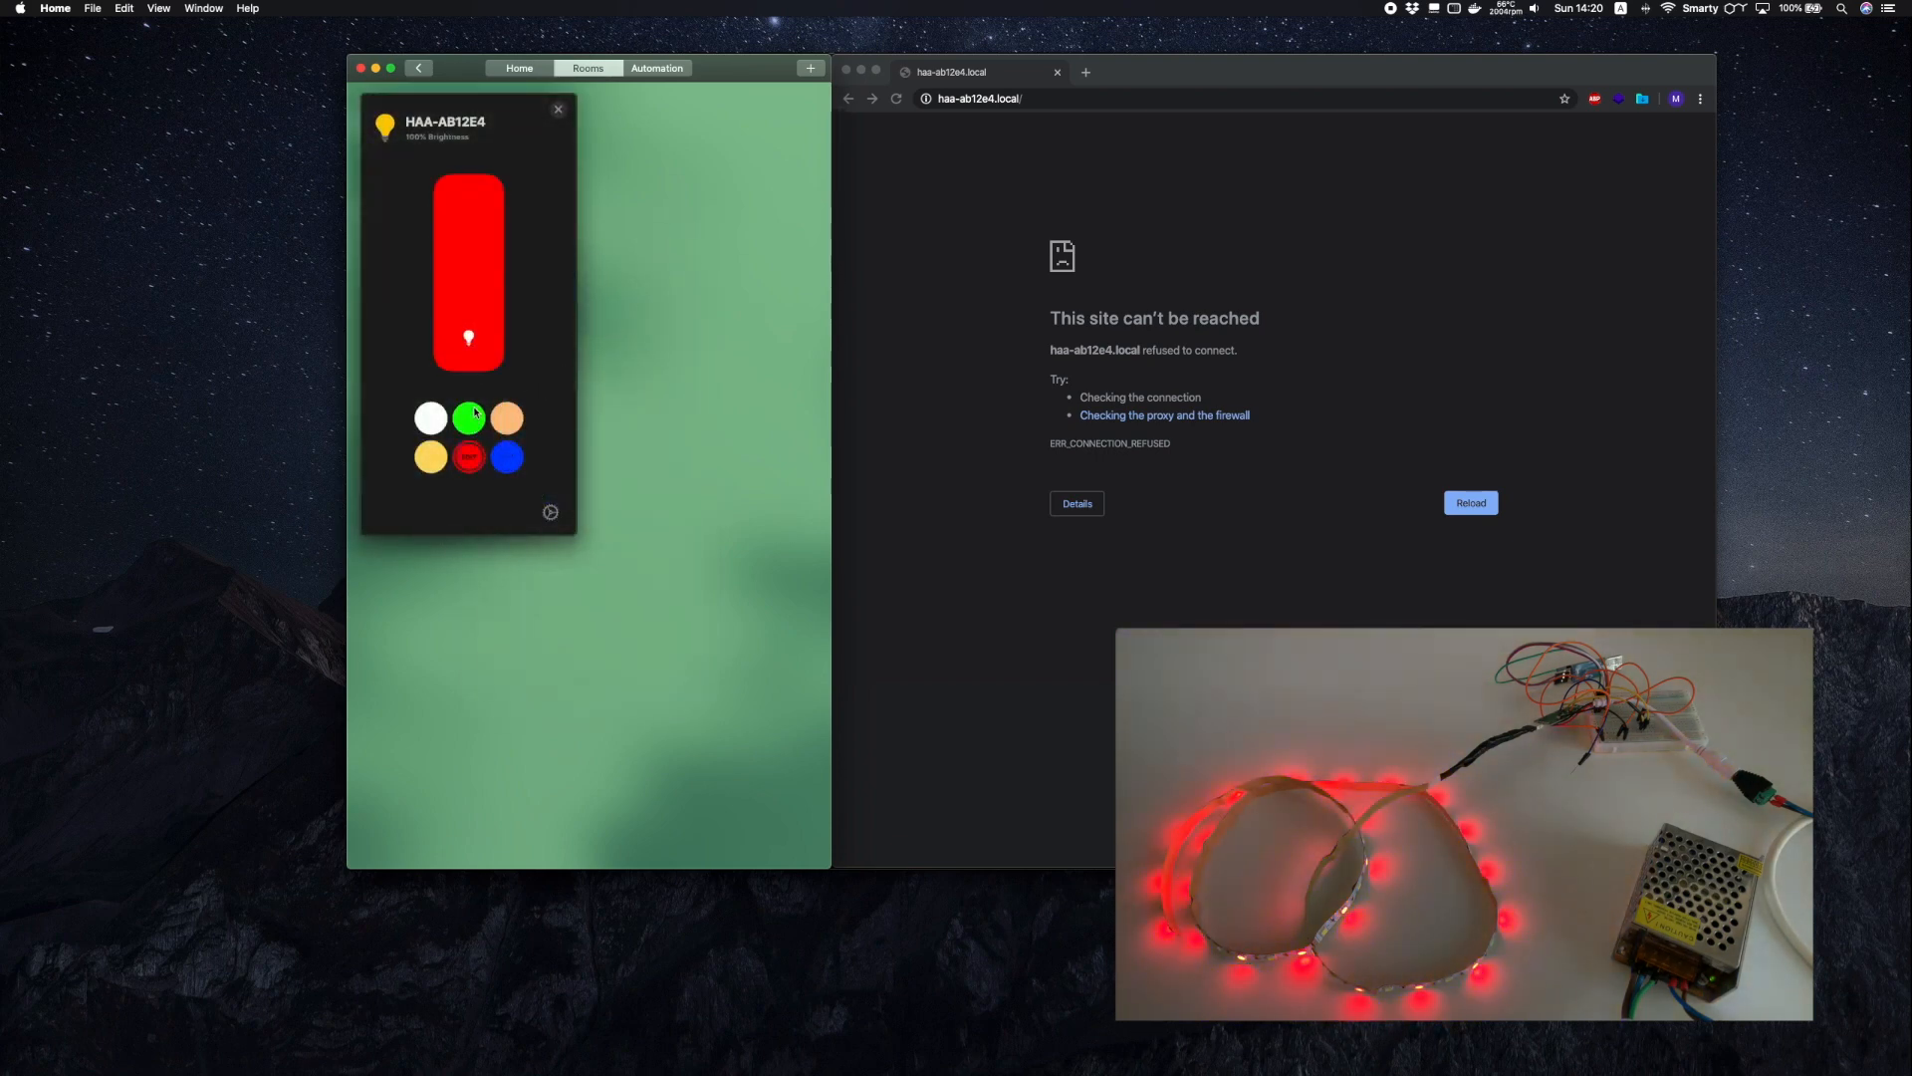
left_click(468, 418)
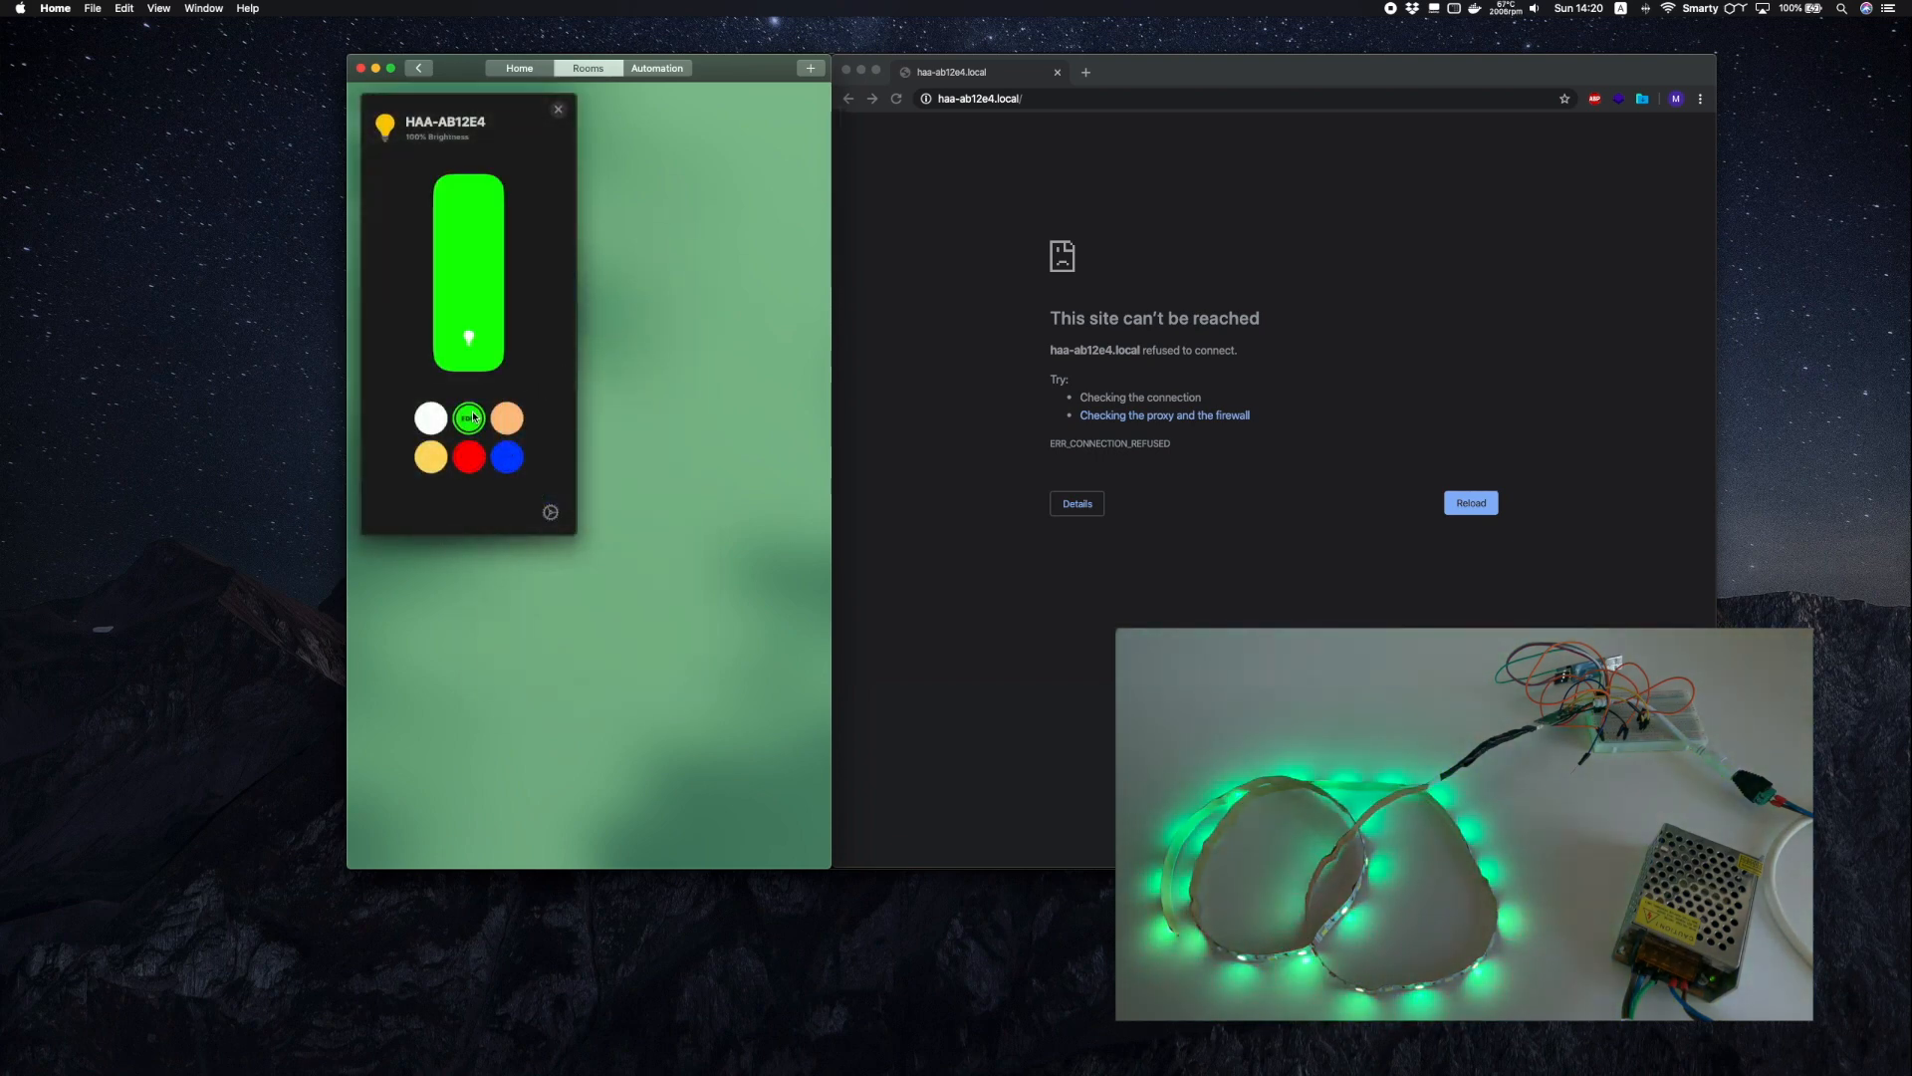
left_click_drag(468, 184, 468, 262)
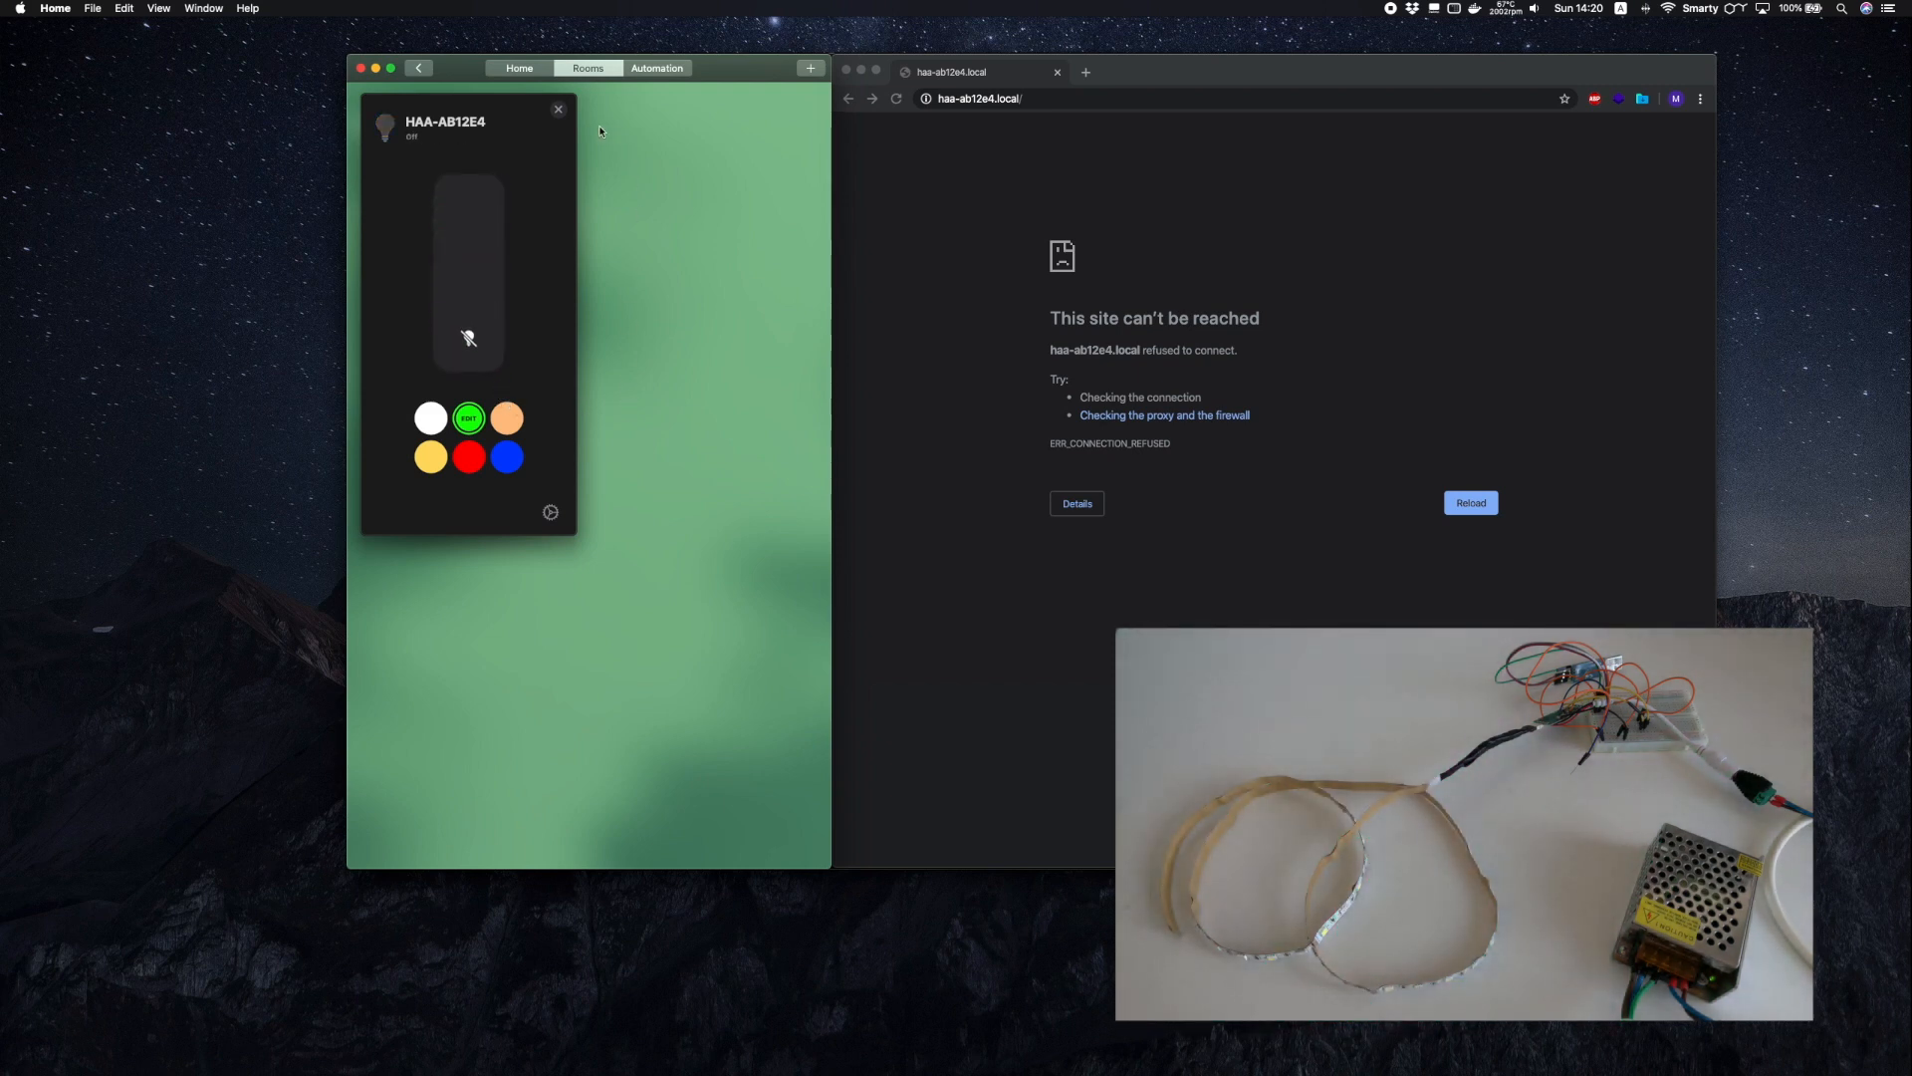
left_click(559, 110)
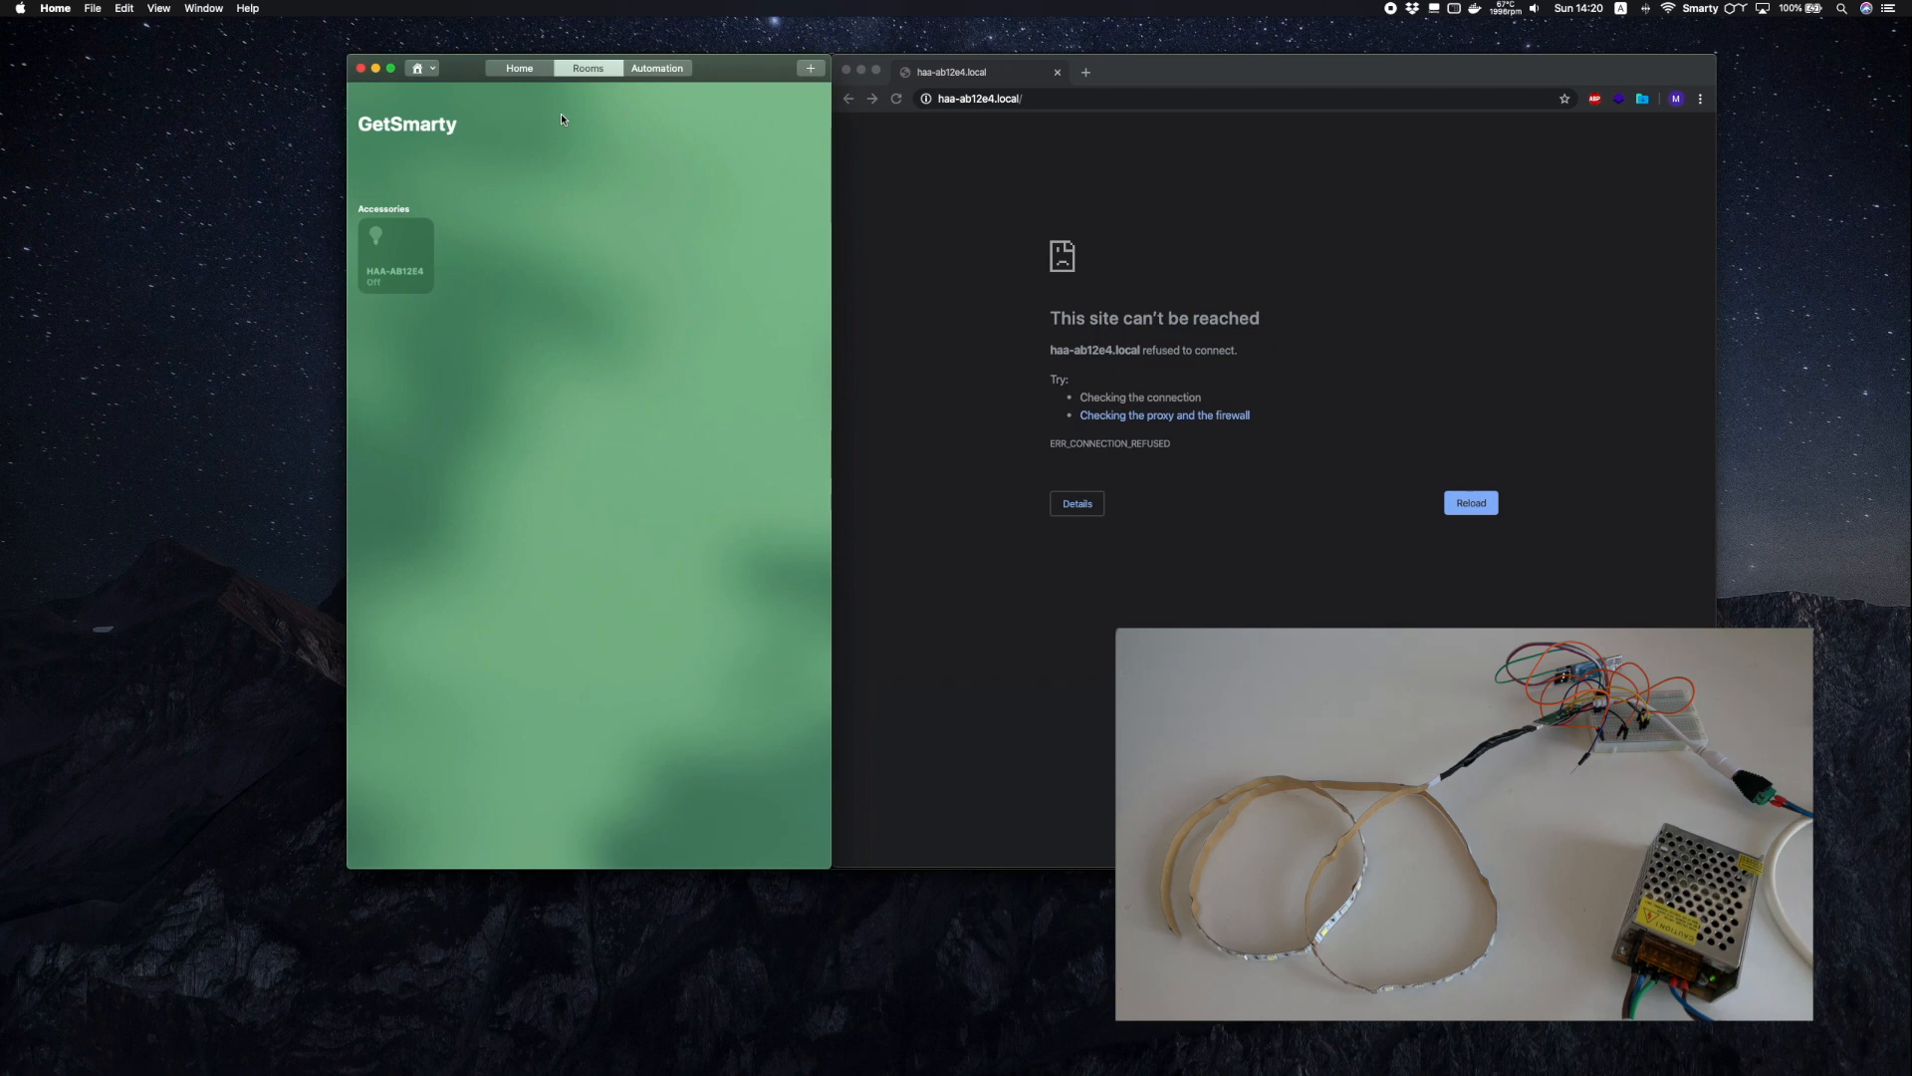
mouse_move(576, 124)
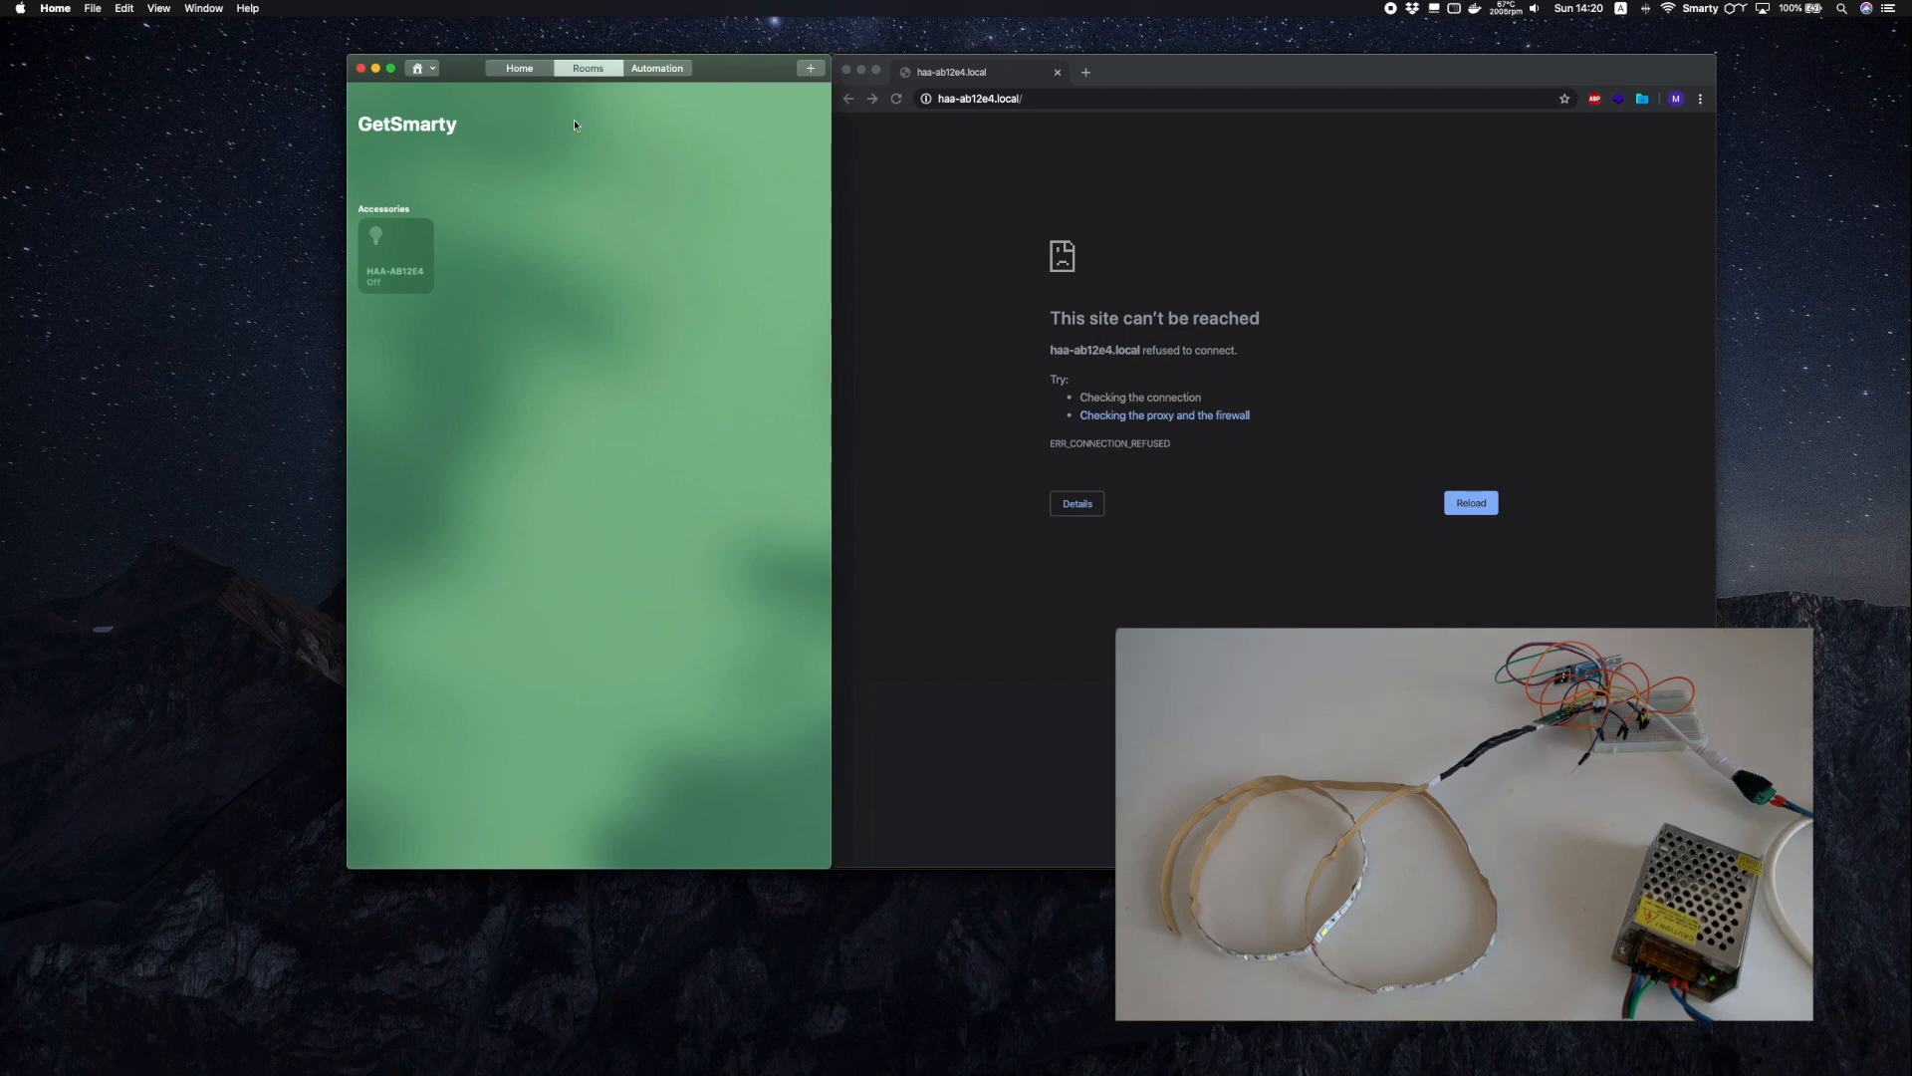